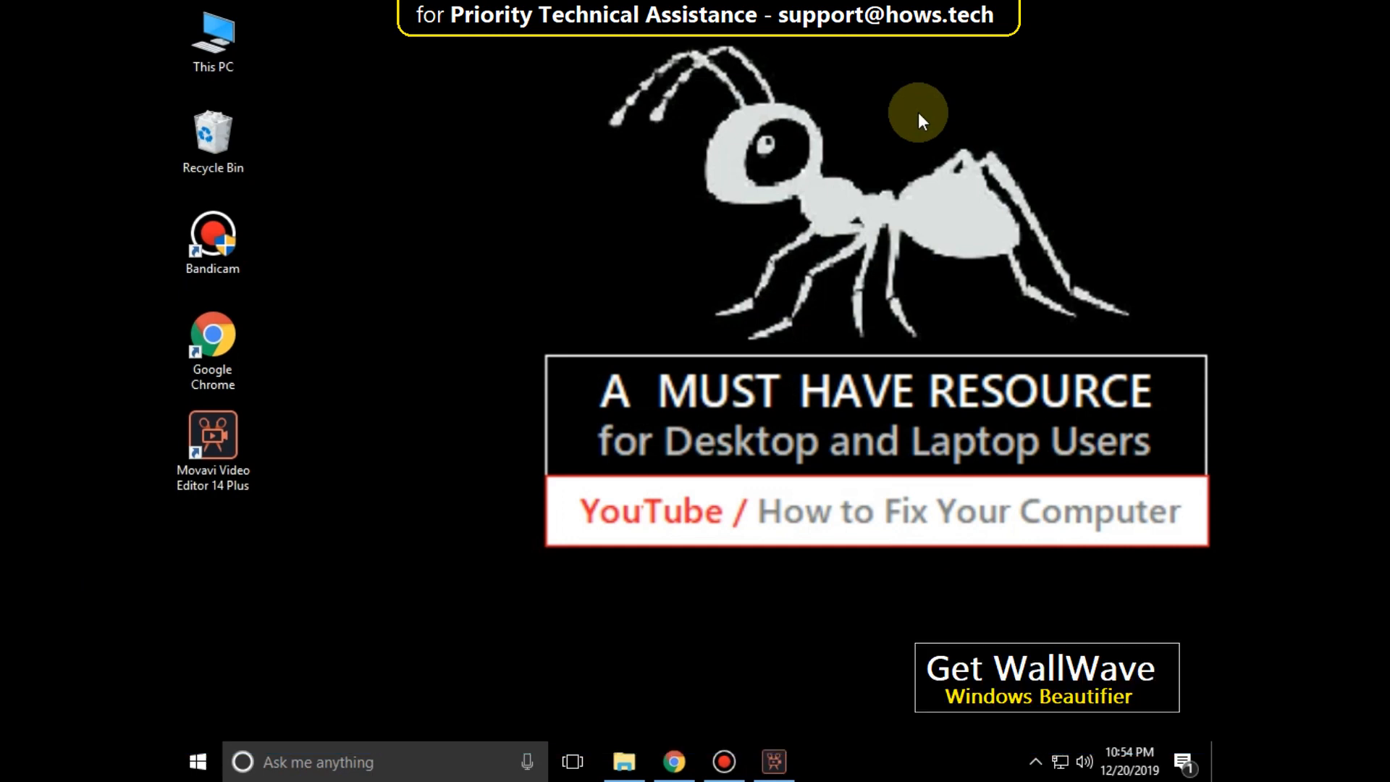
mouse_move(1059, 730)
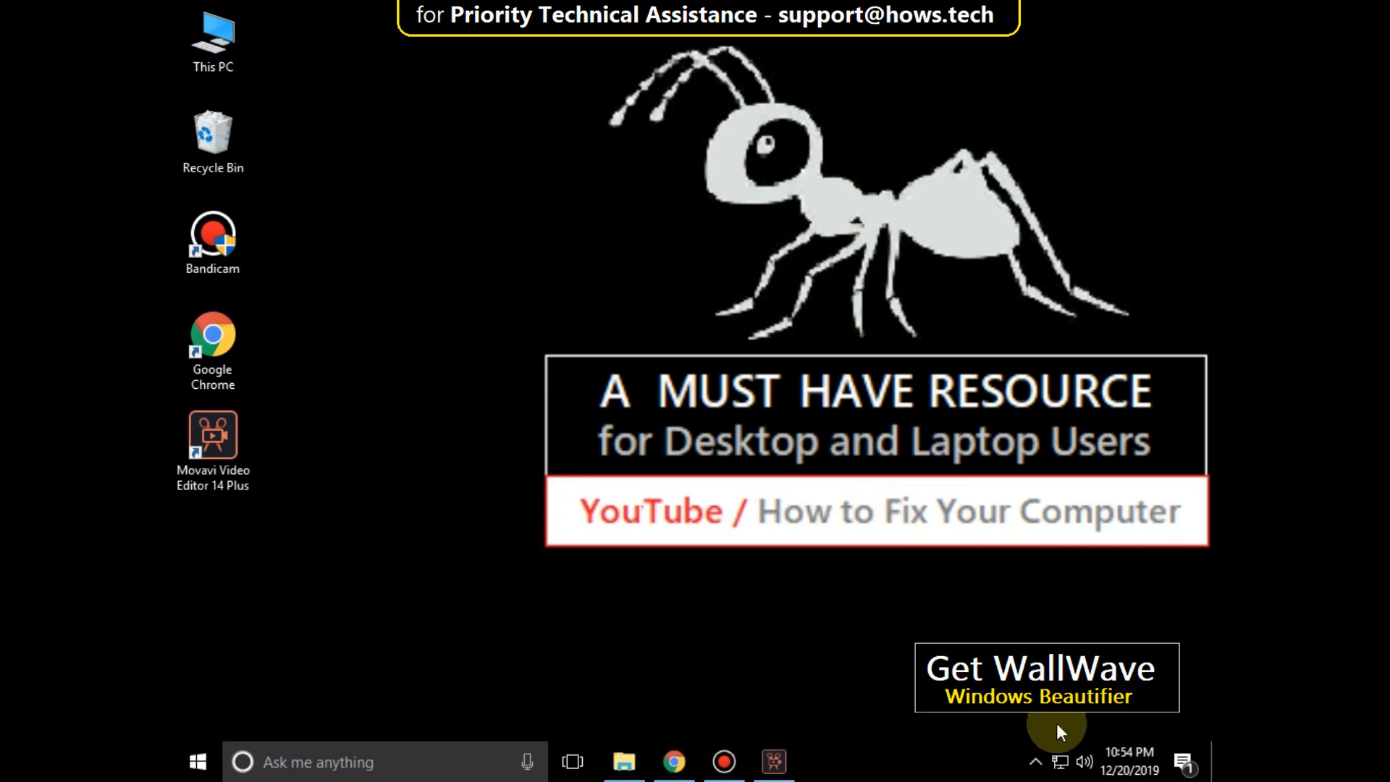
mouse_move(1087, 760)
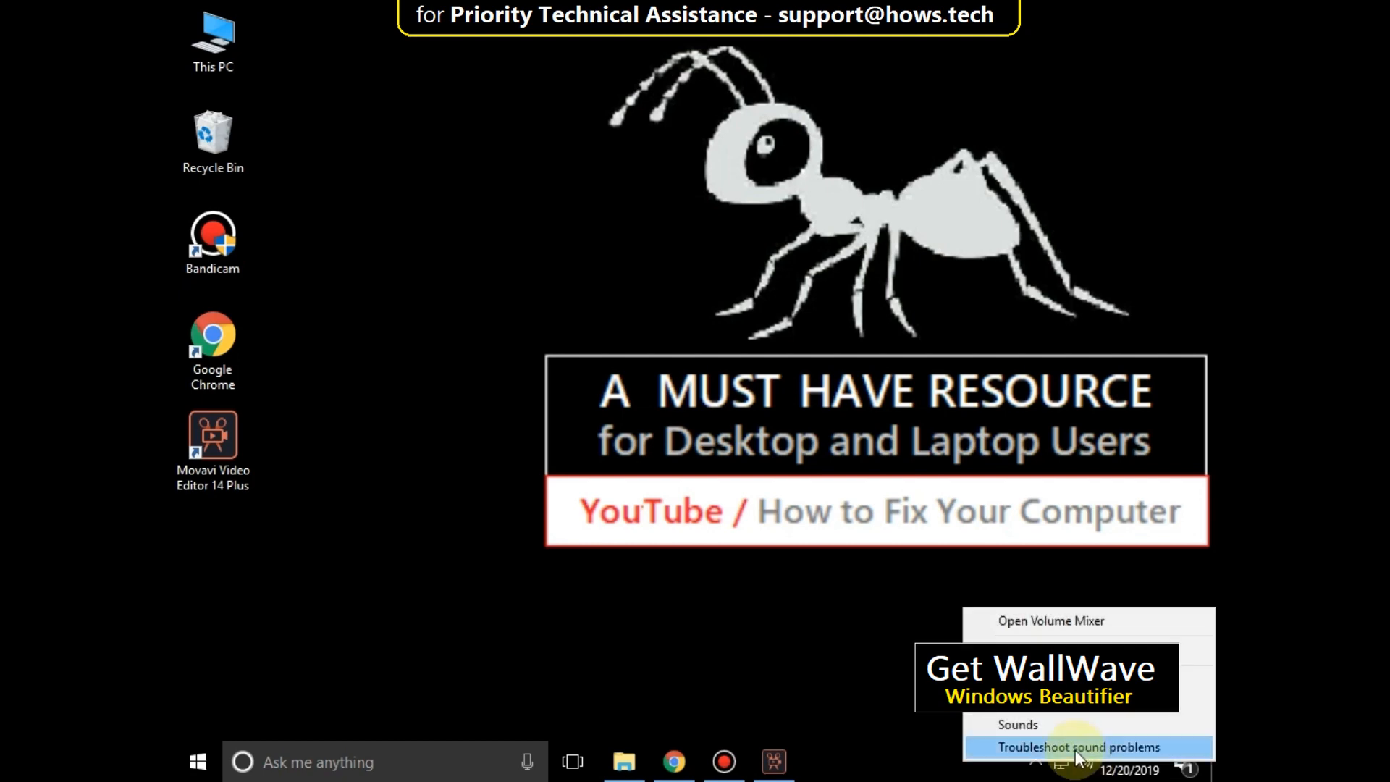
Run the sound troubleshooter, which reports the speaker or headphones unplugged and not fixed
left_click(1074, 747)
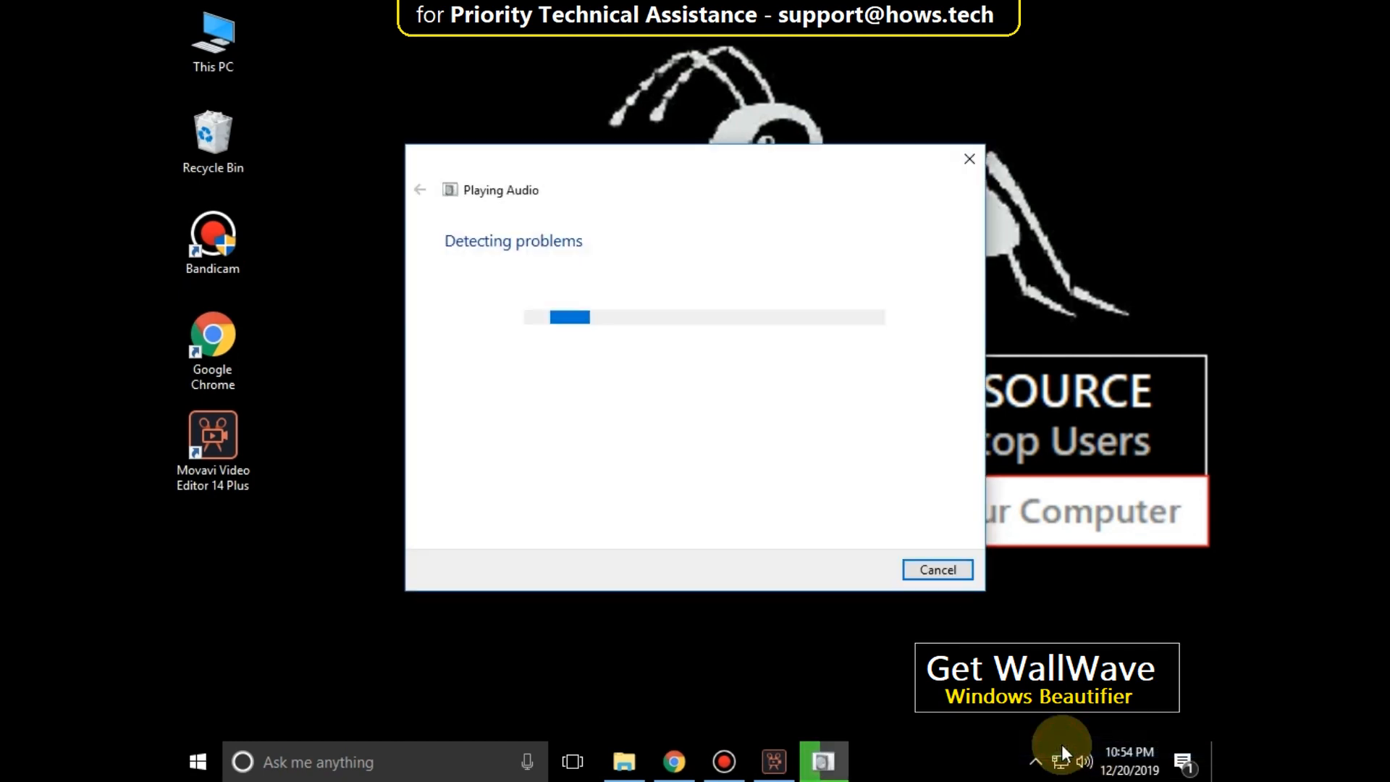
mouse_move(547, 467)
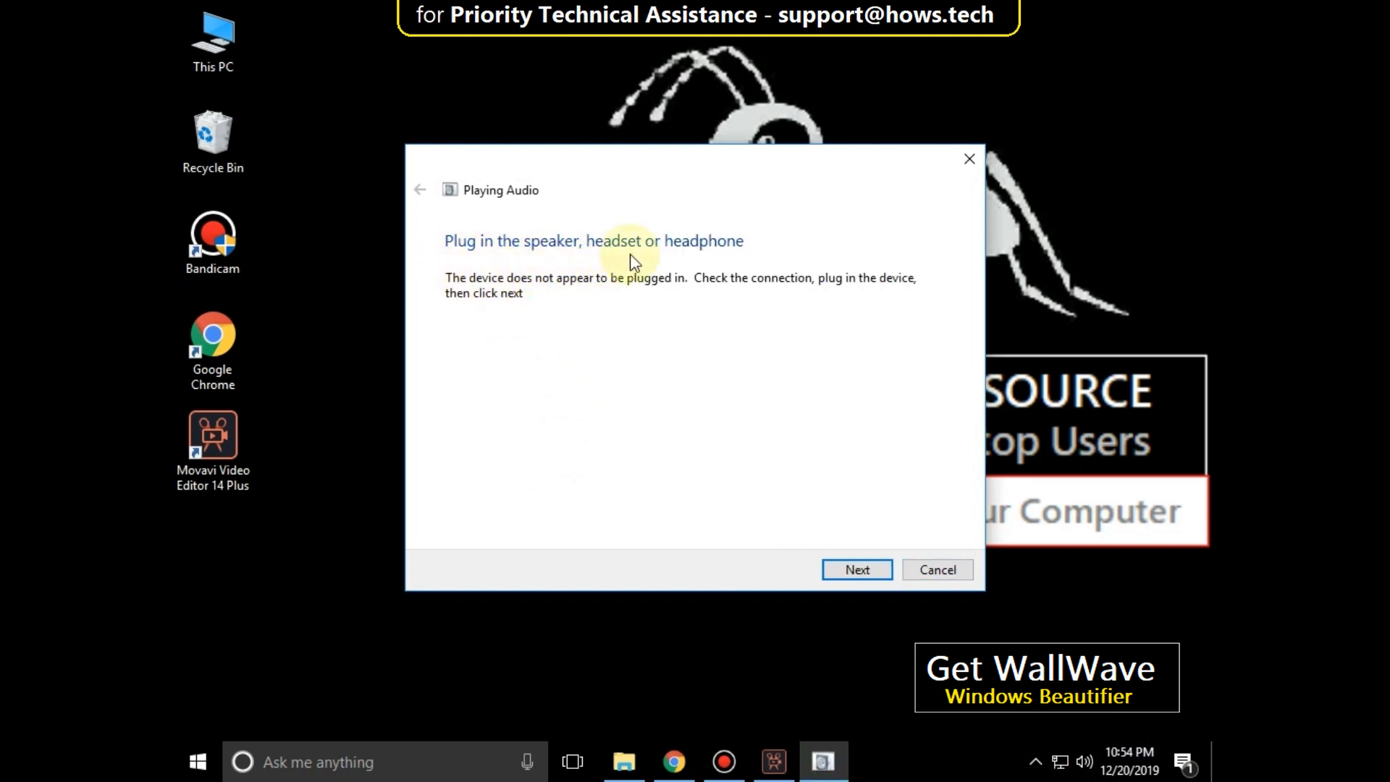
left_click(857, 569)
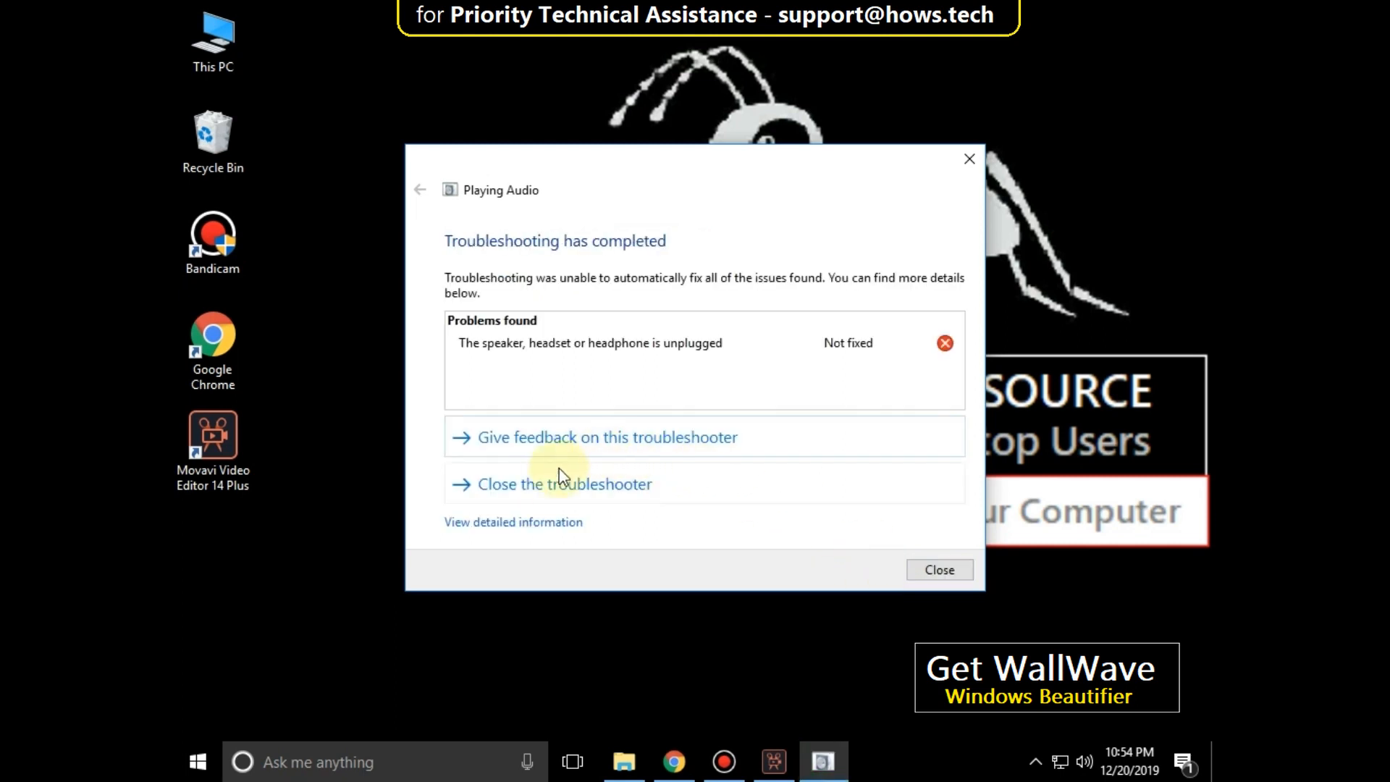
mouse_move(728, 372)
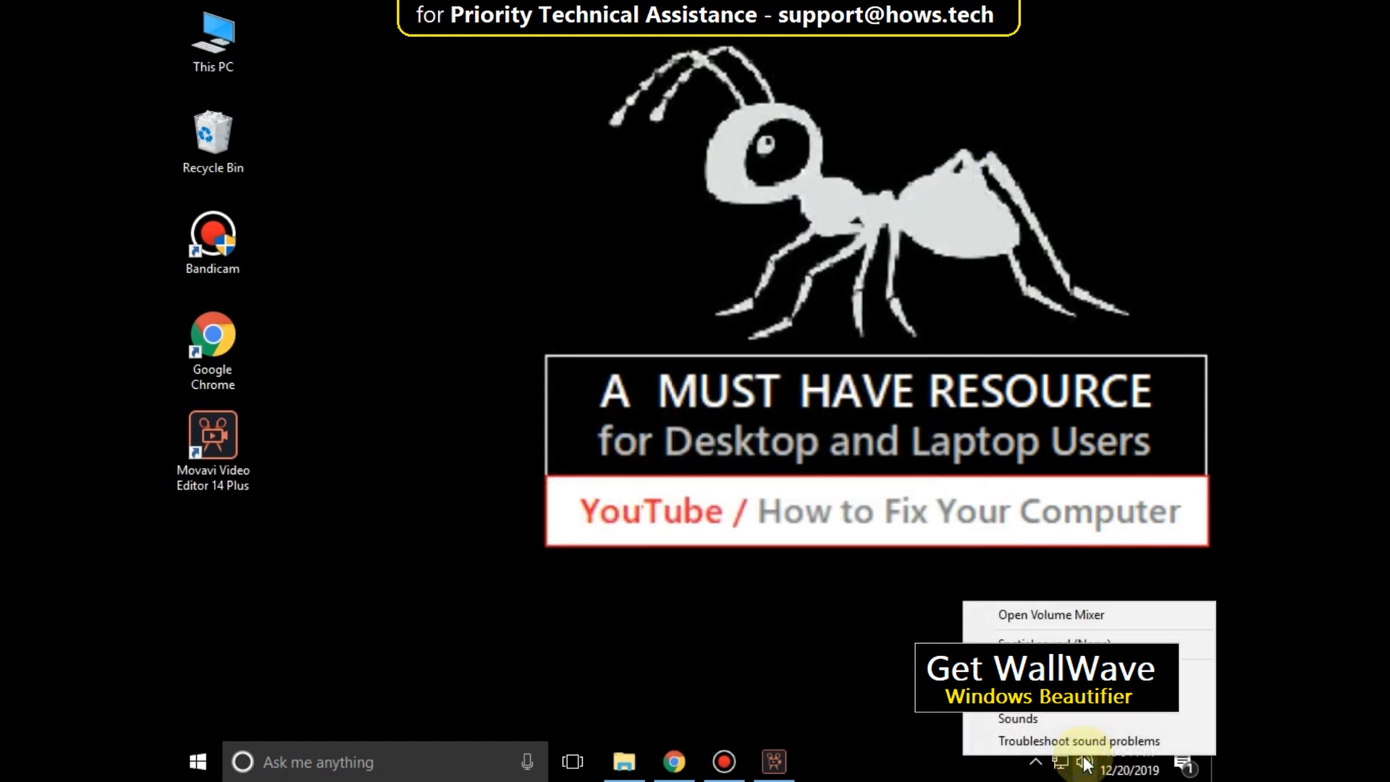
mouse_move(1029, 727)
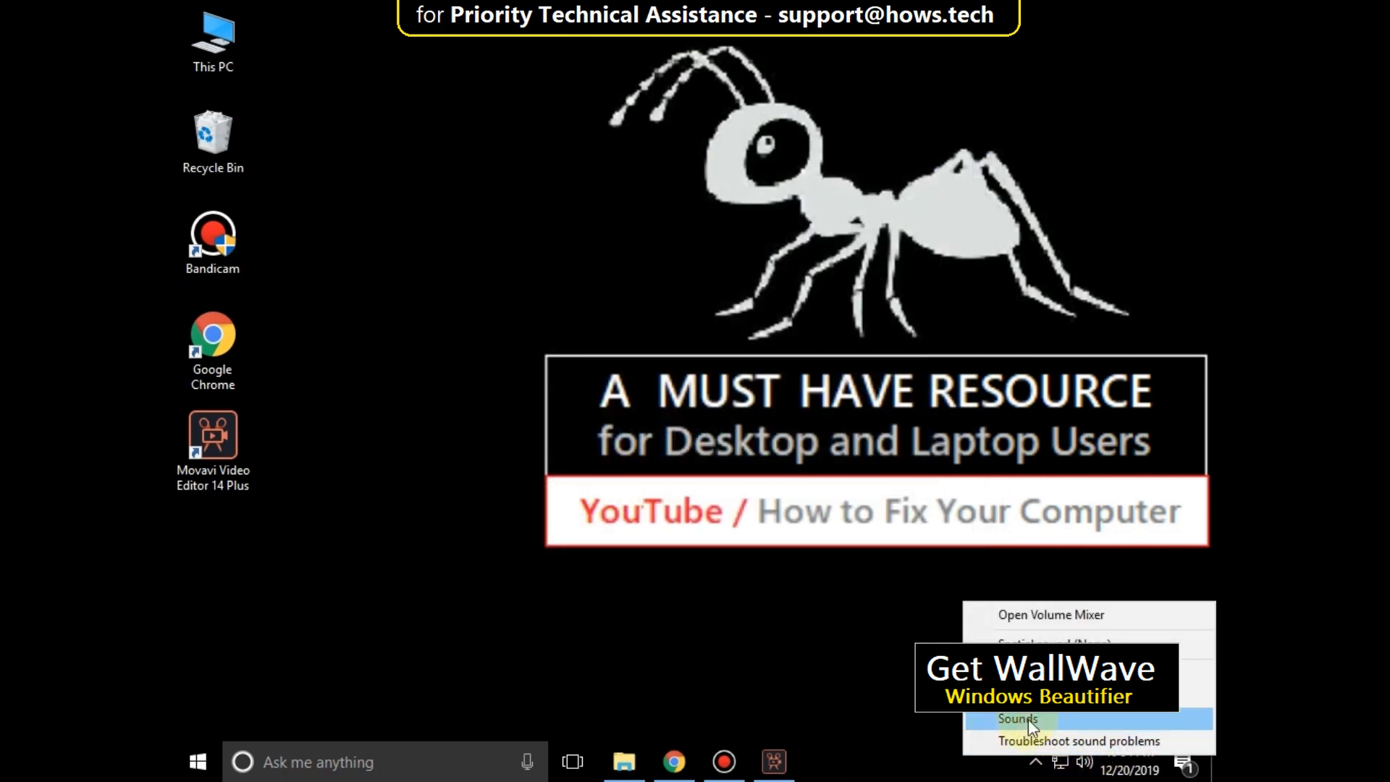
Open the Recording devices list and bring up the default Microphone's context menu
left_click(1015, 718)
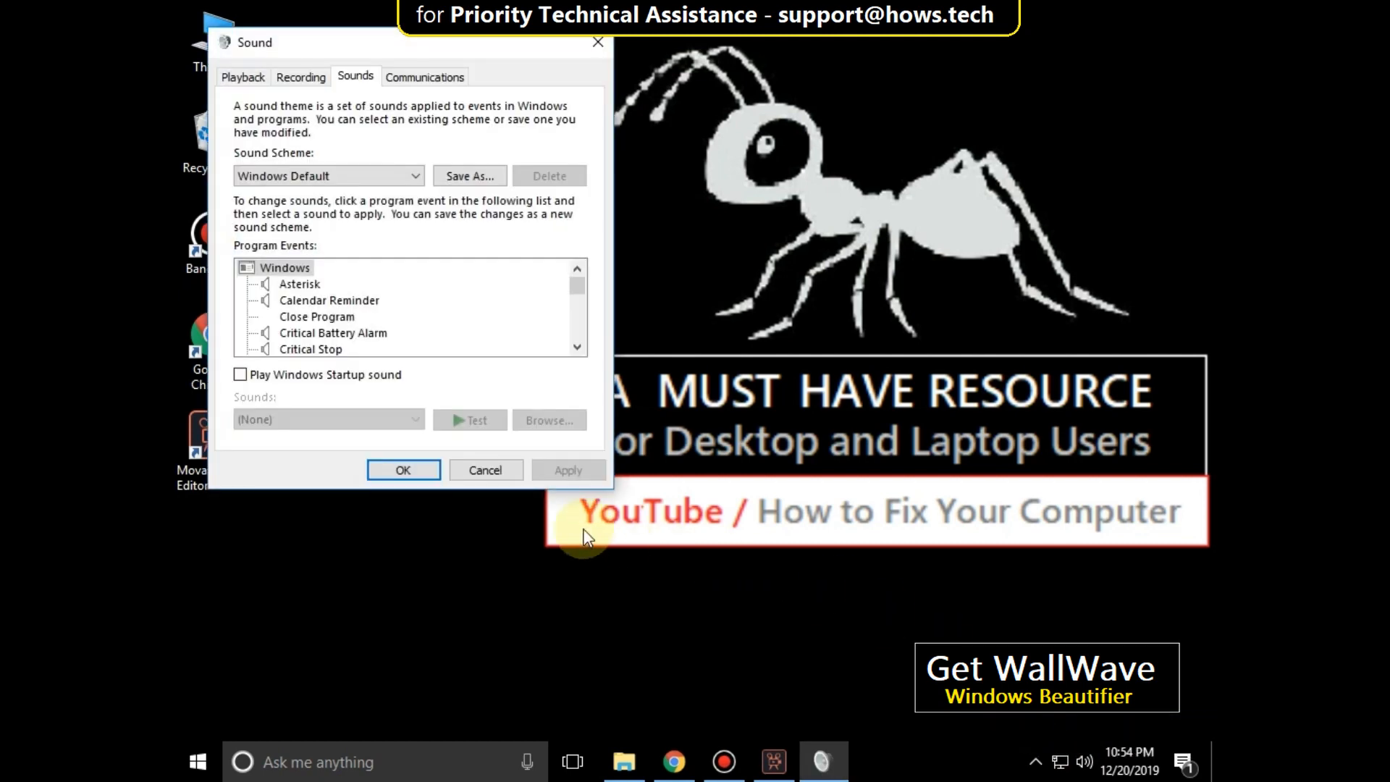
left_click(302, 77)
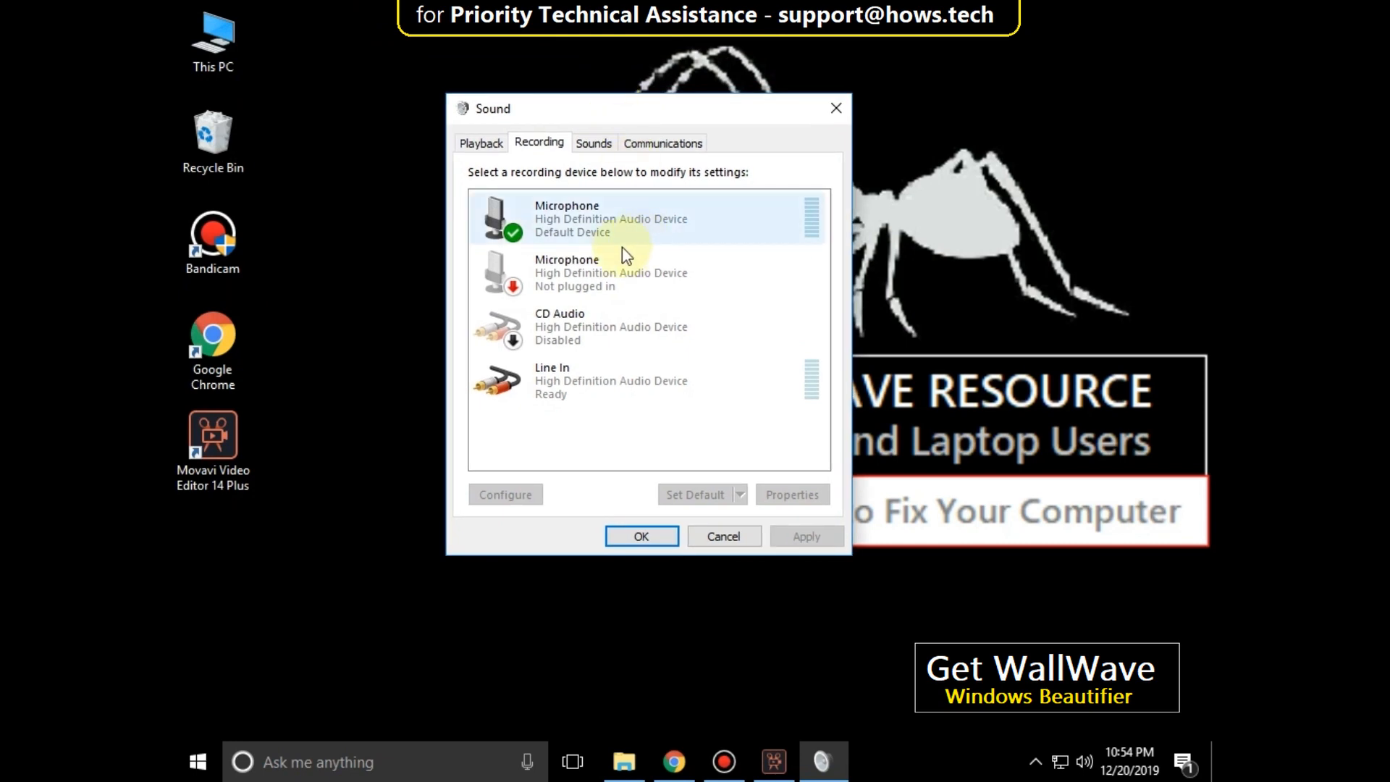
left_click(625, 224)
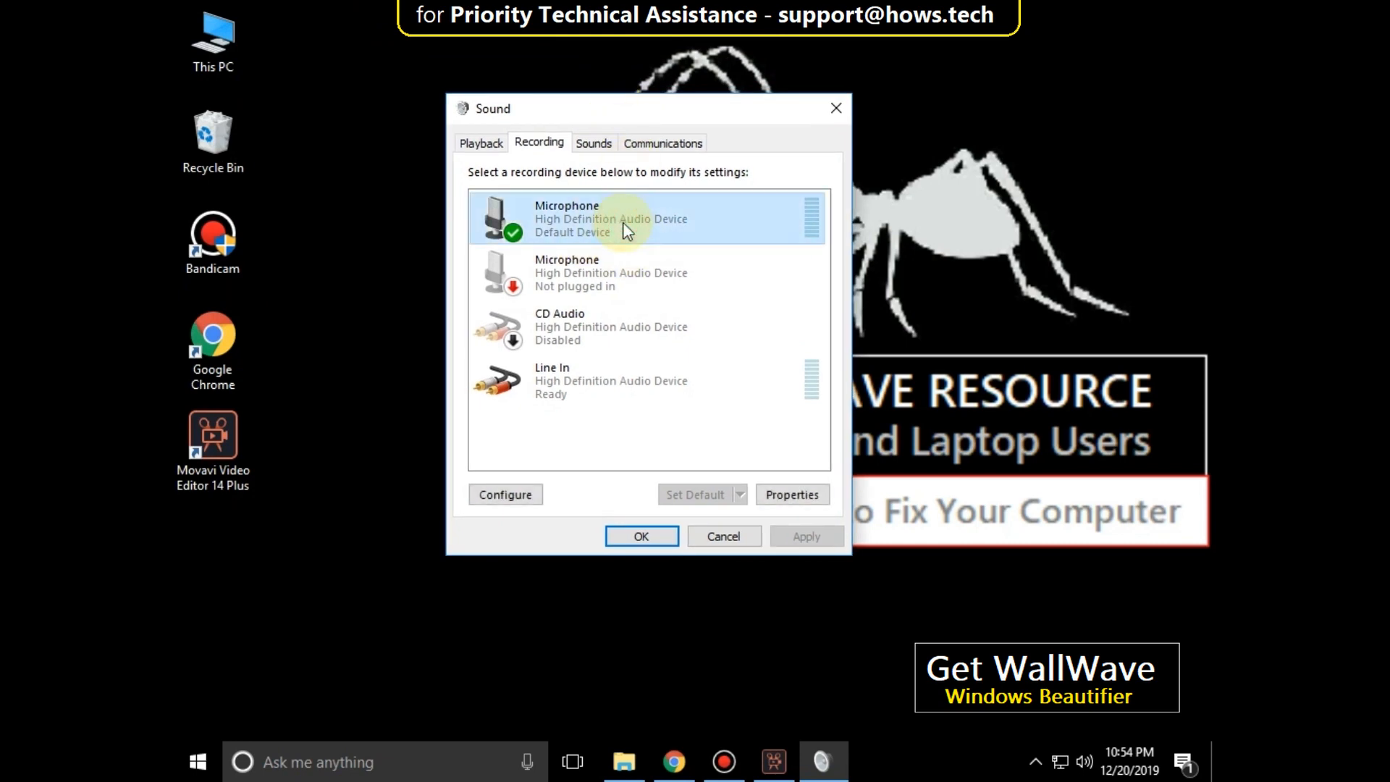
right_click(595, 221)
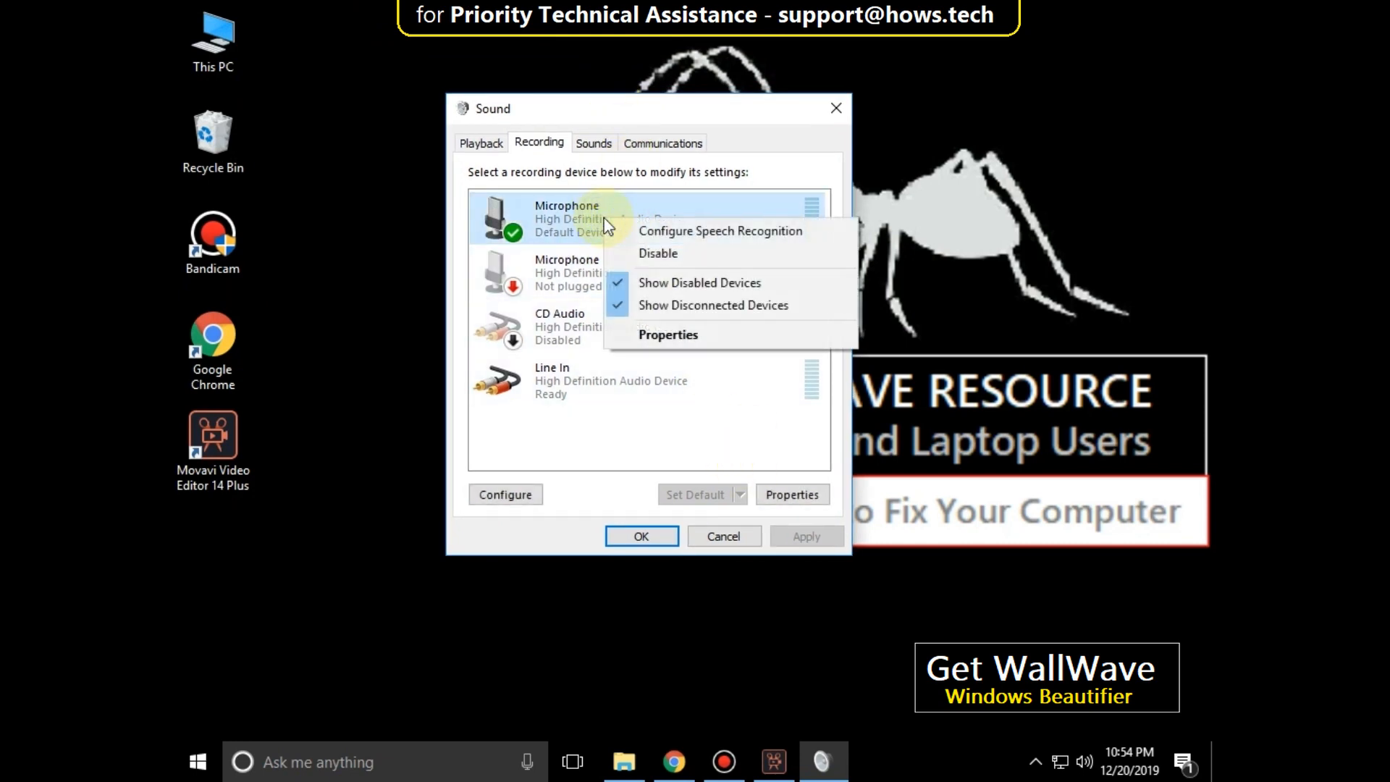
mouse_move(665, 345)
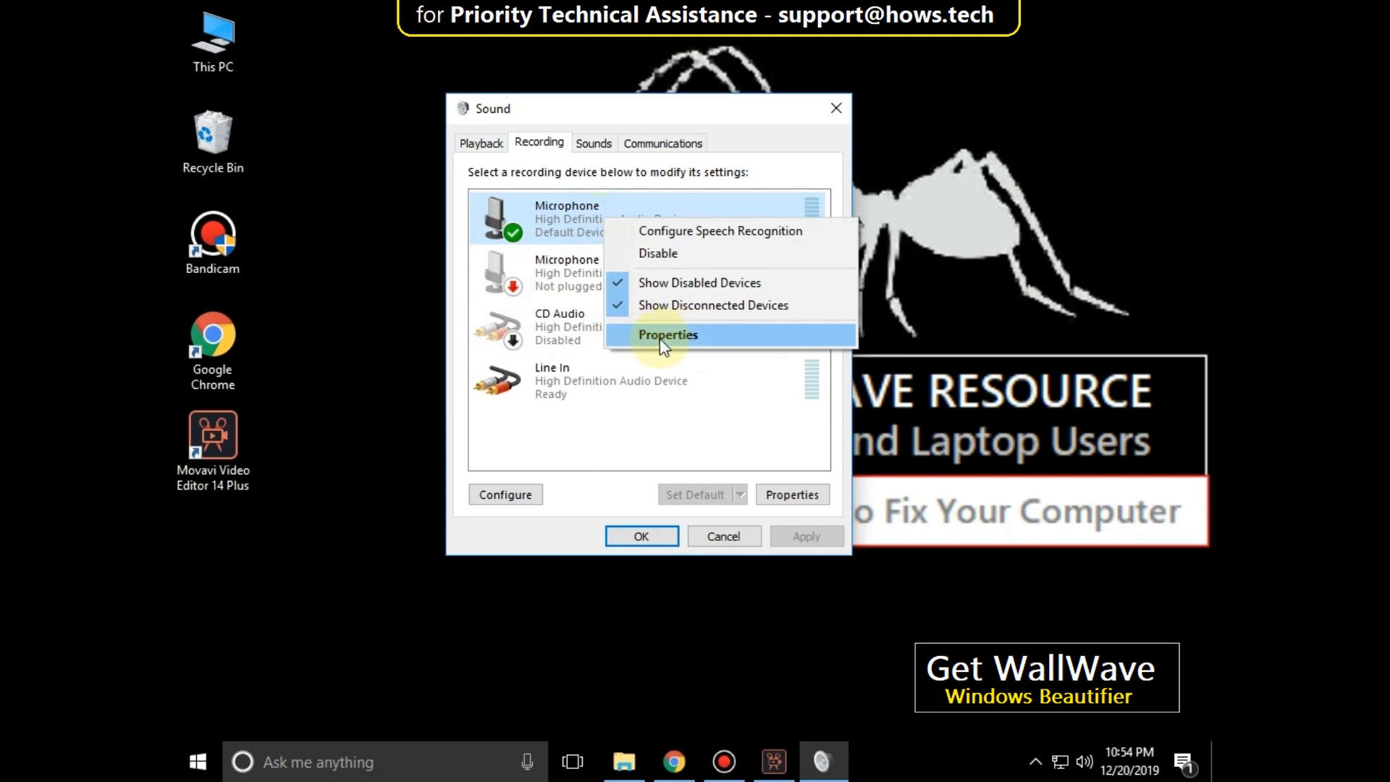
Keep the microphone running on battery power and confirm its level is 100
left_click(668, 335)
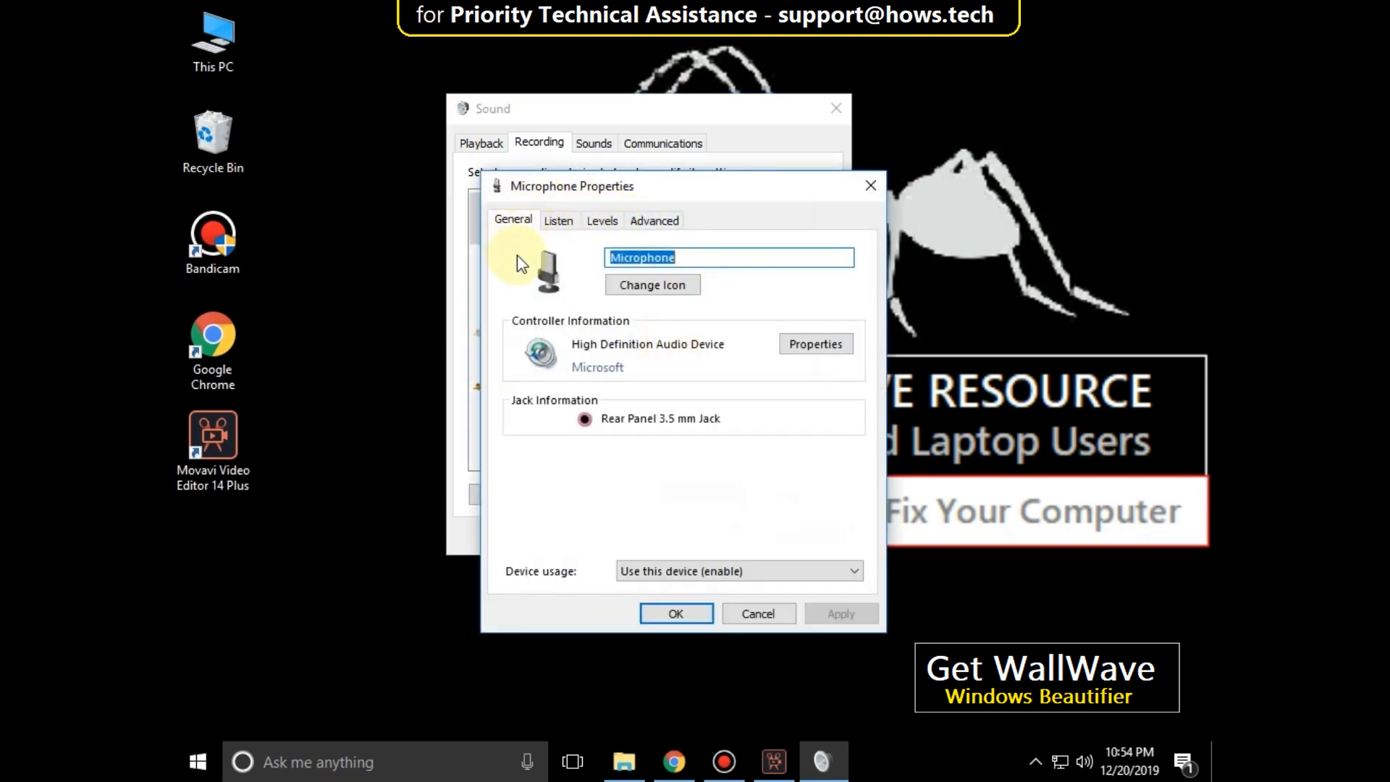
mouse_move(569, 293)
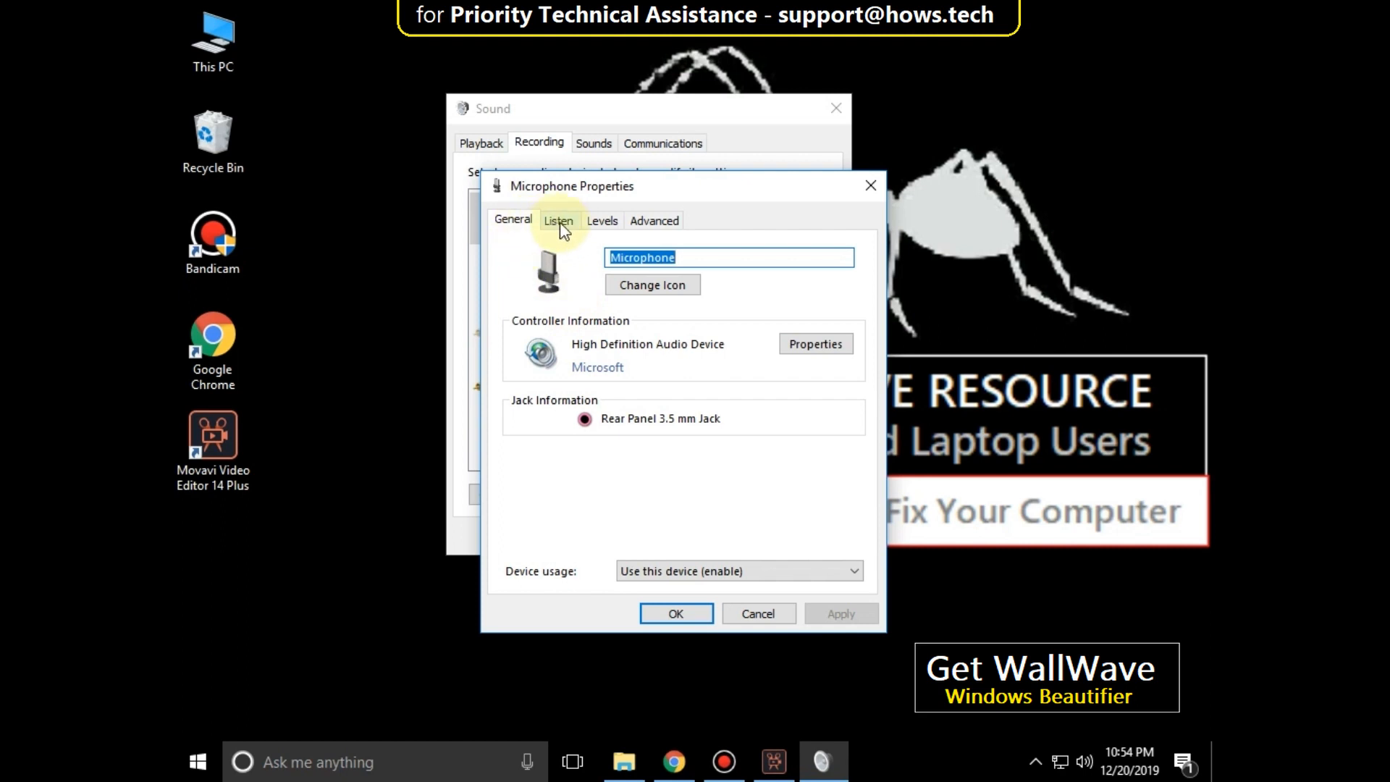
left_click(560, 220)
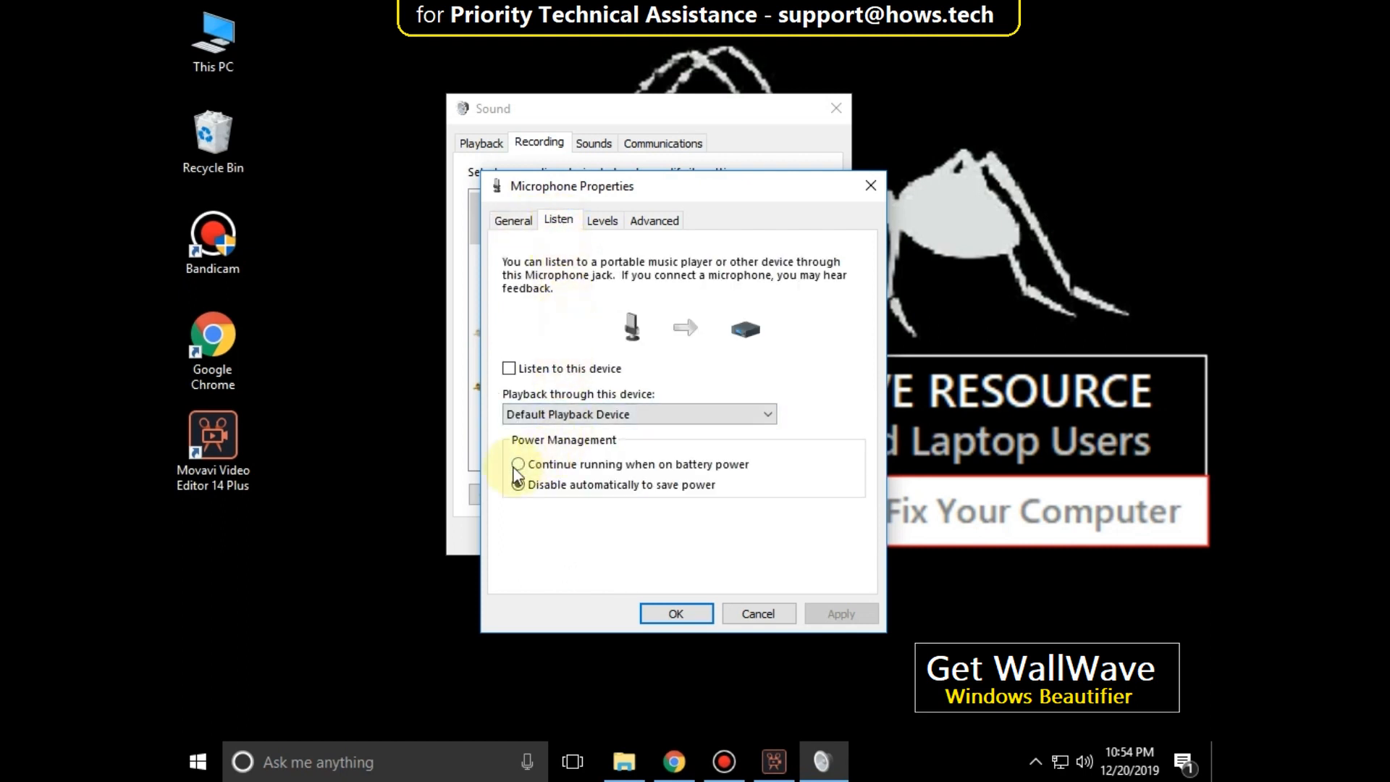
left_click(517, 464)
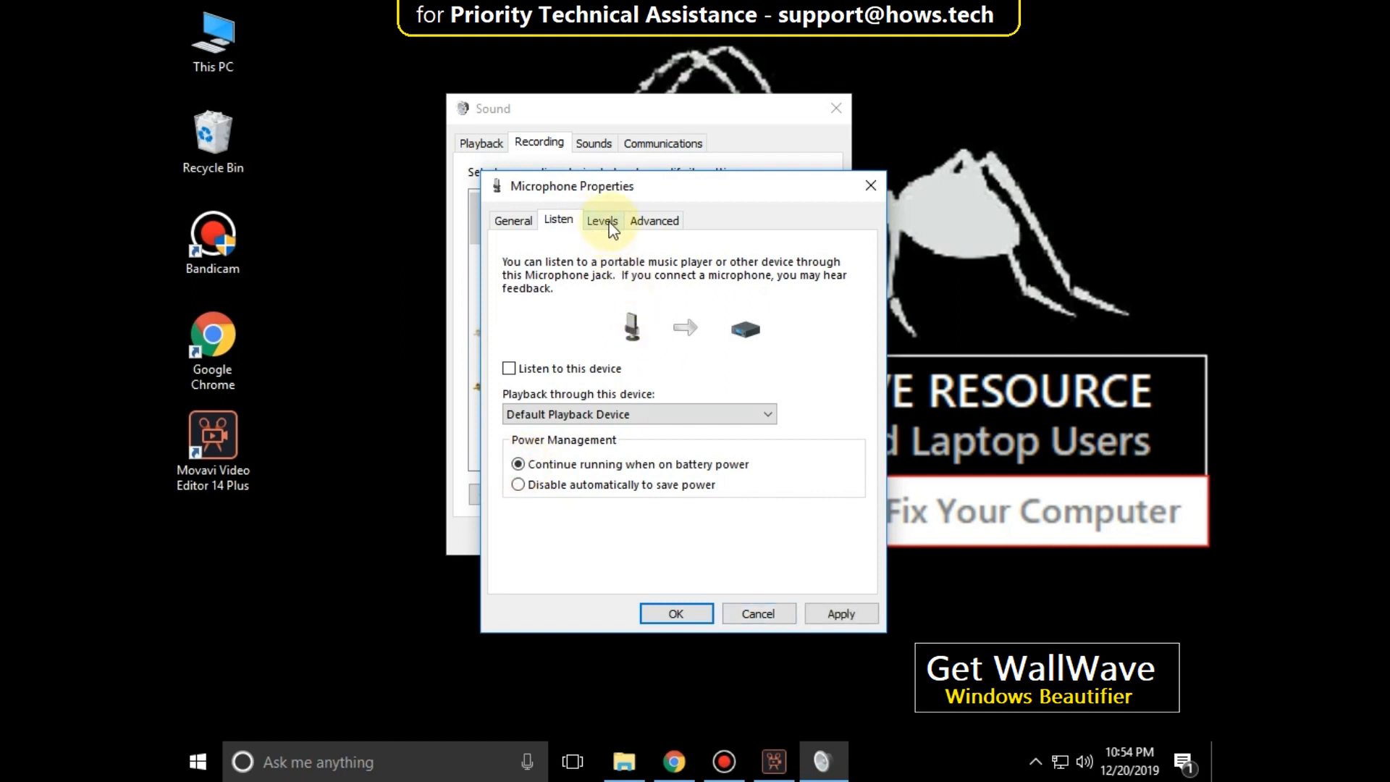
left_click(604, 220)
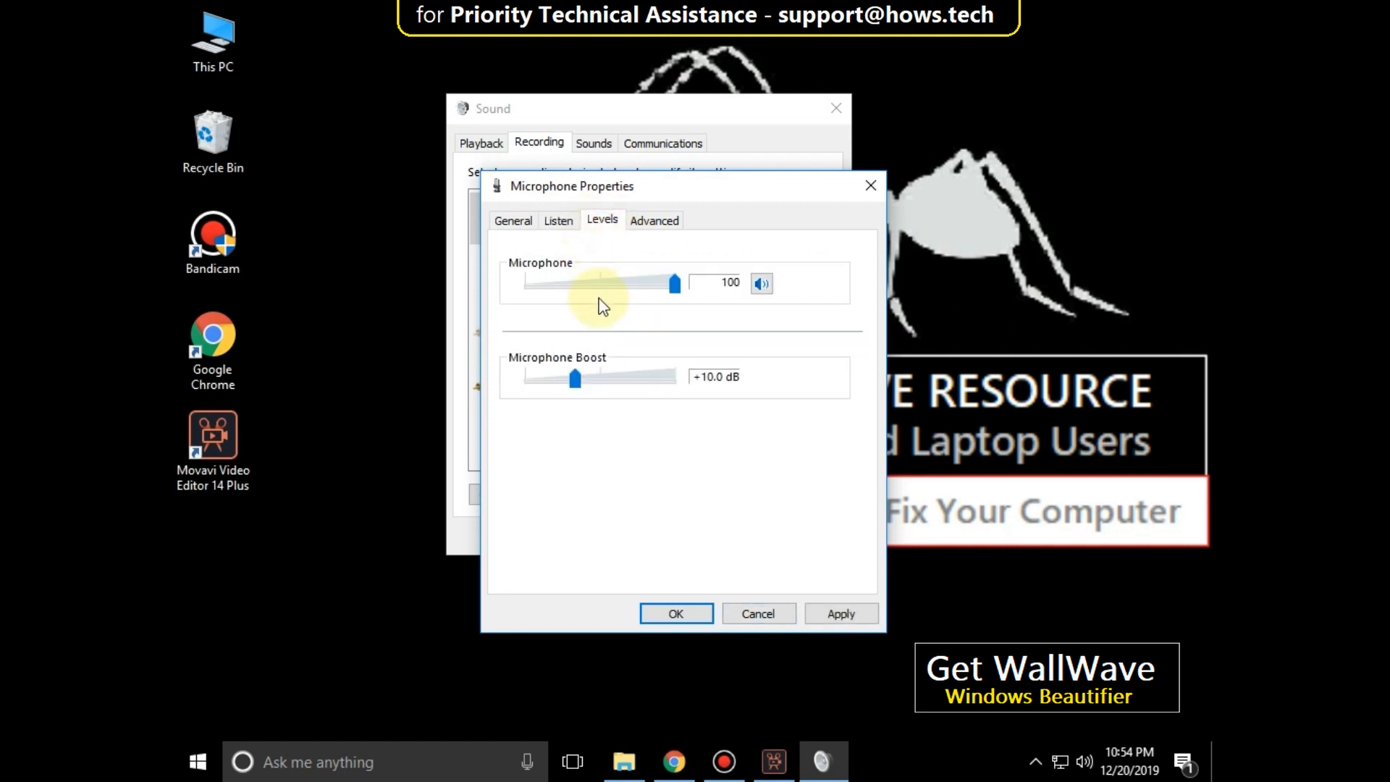
mouse_move(725, 296)
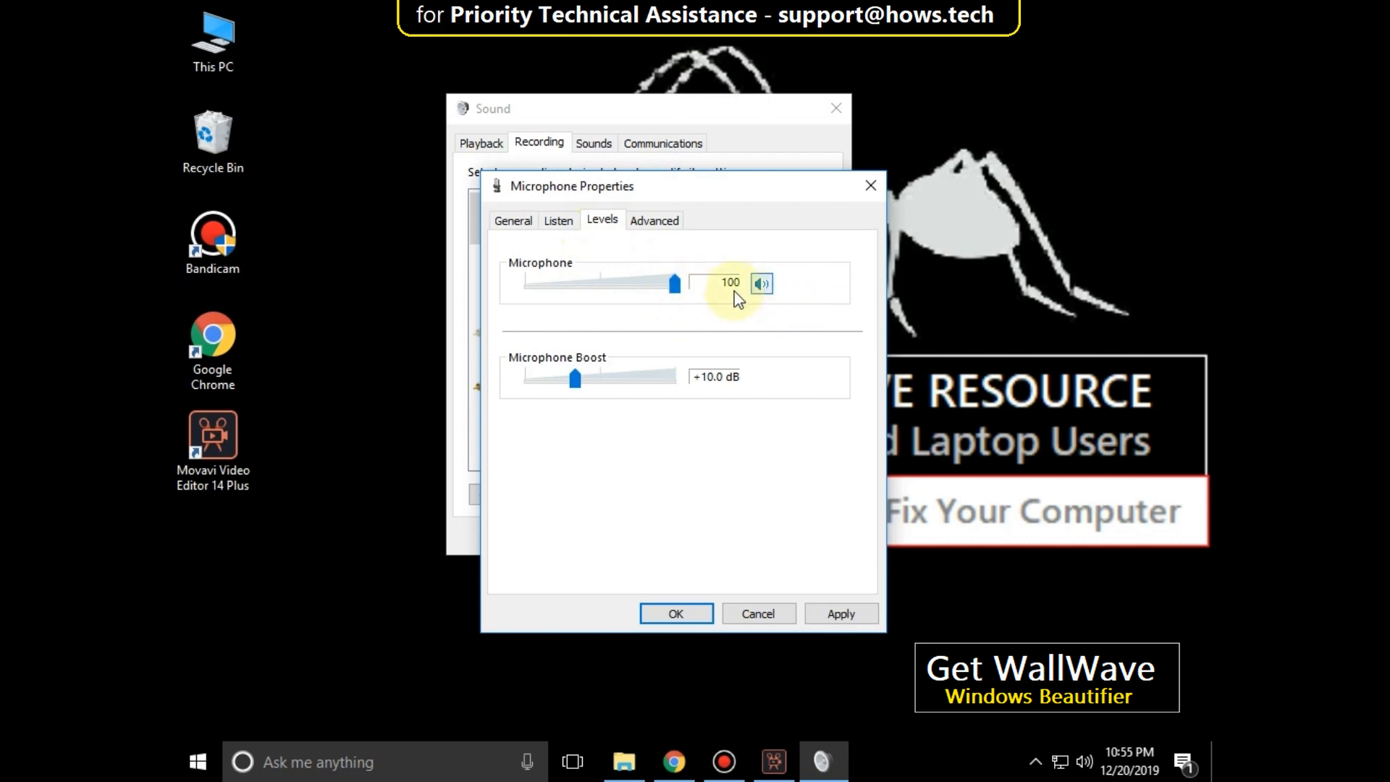
left_click(654, 220)
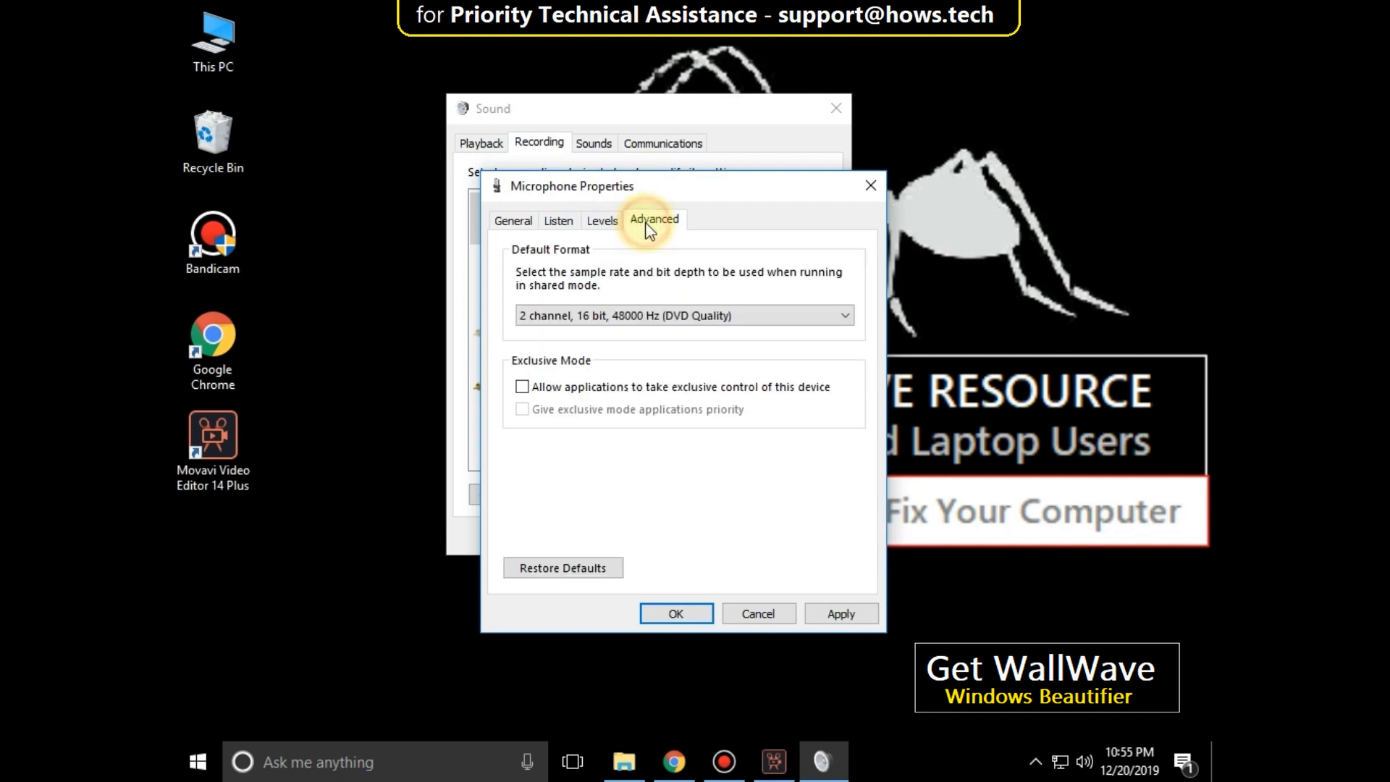
Enable both exclusive-mode options for the microphone, accept the Device In Use prompt, and save
left_click(686, 316)
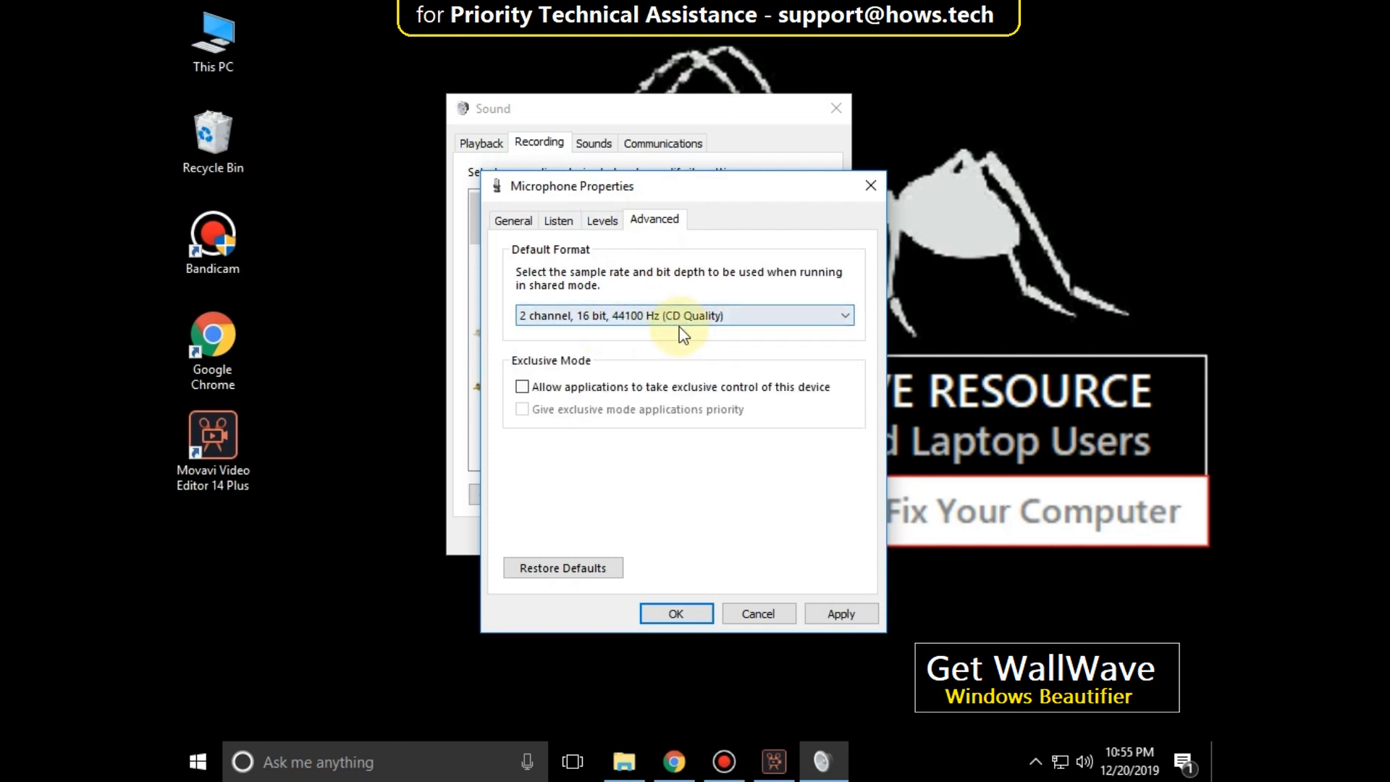
mouse_move(546, 402)
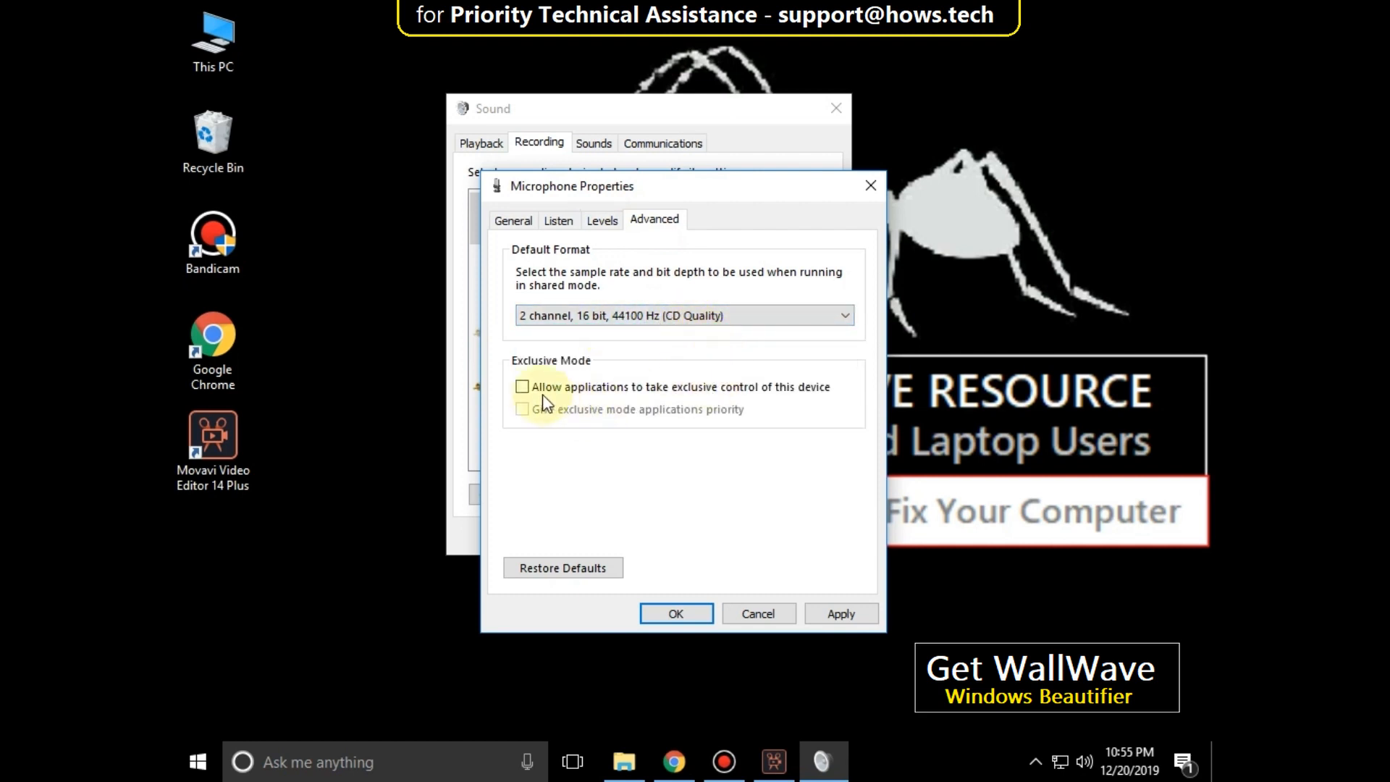
left_click(522, 386)
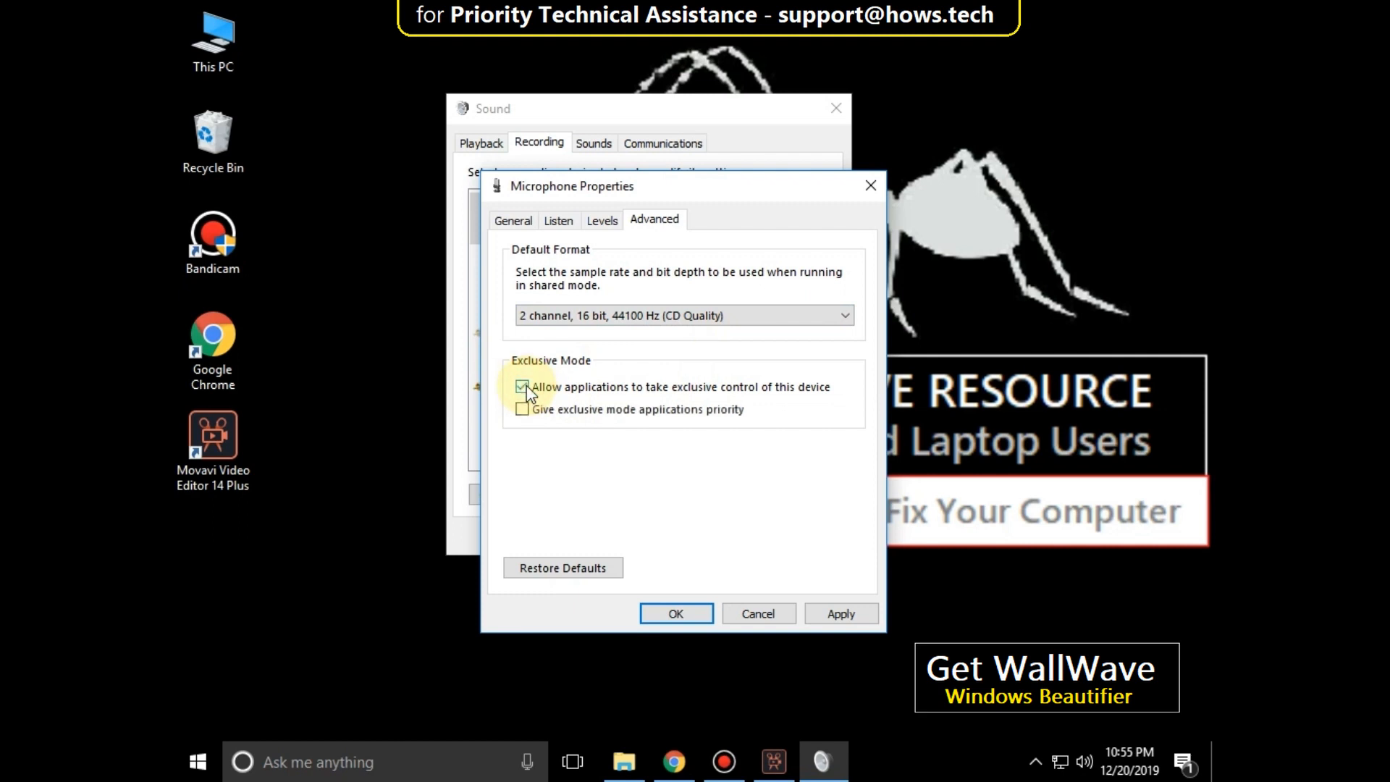
left_click(521, 409)
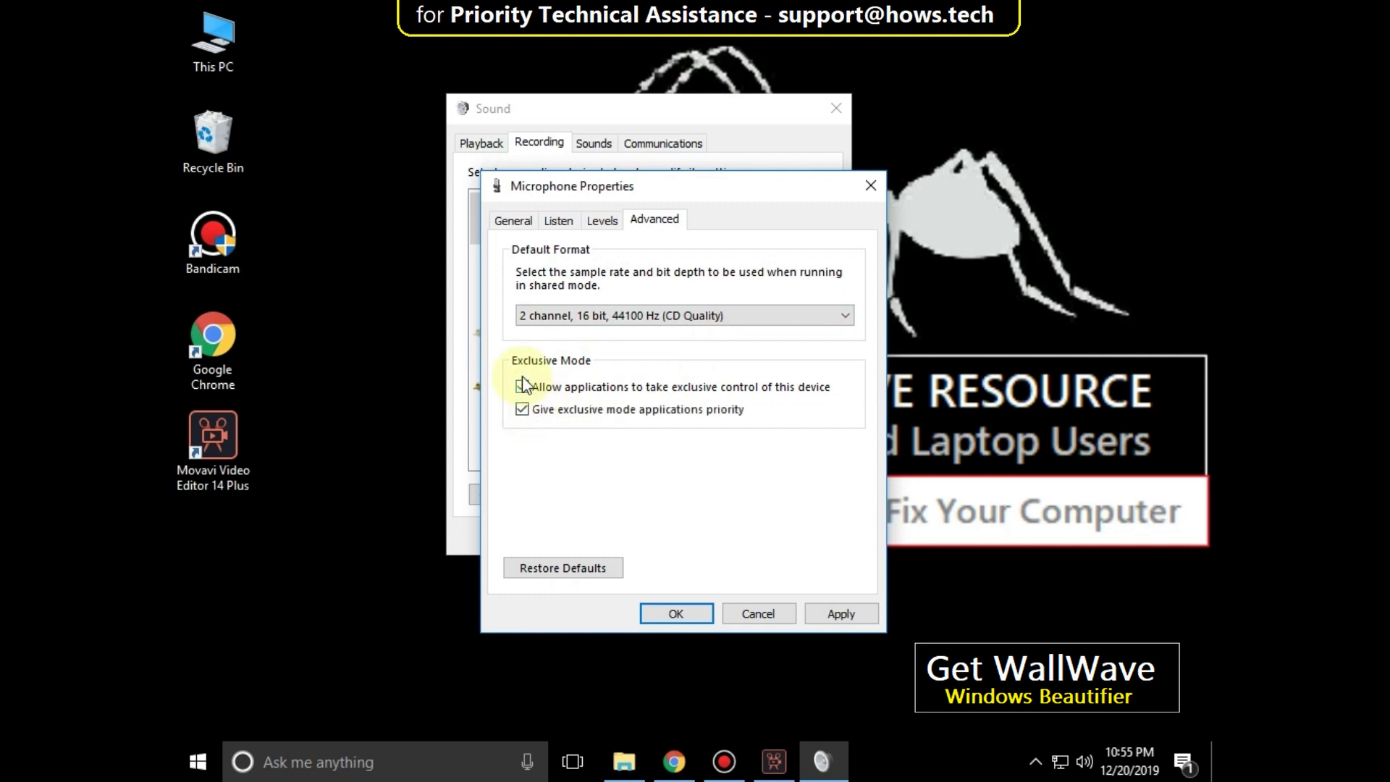
left_click(522, 387)
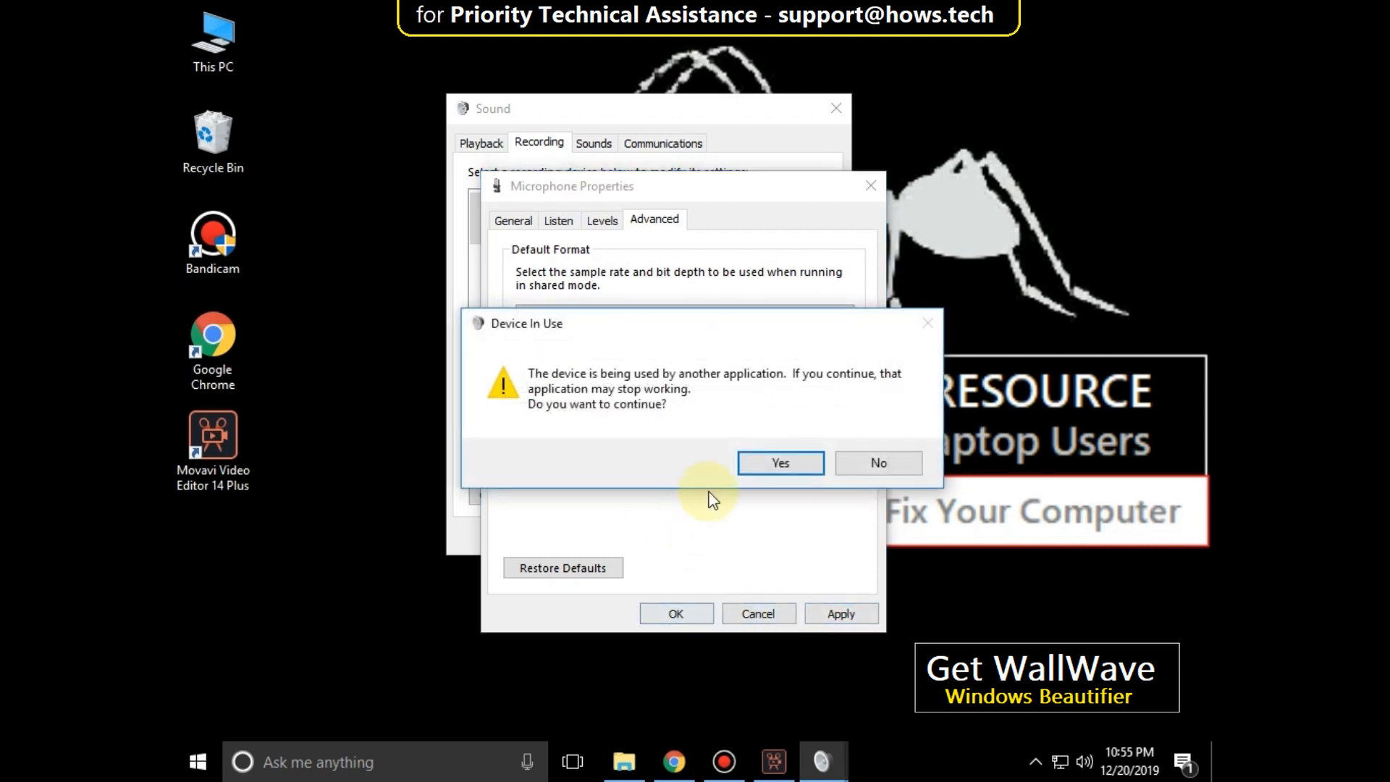
left_click(780, 463)
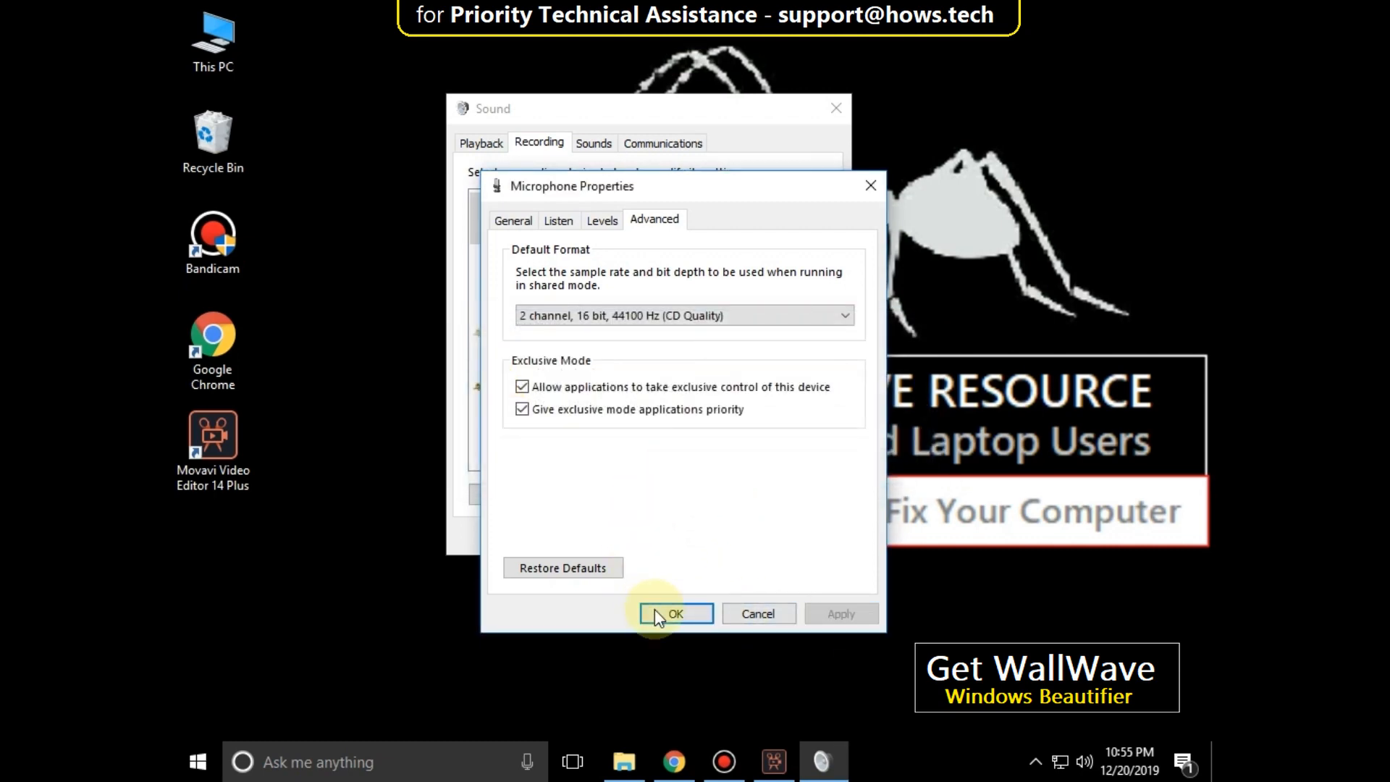
left_click(675, 614)
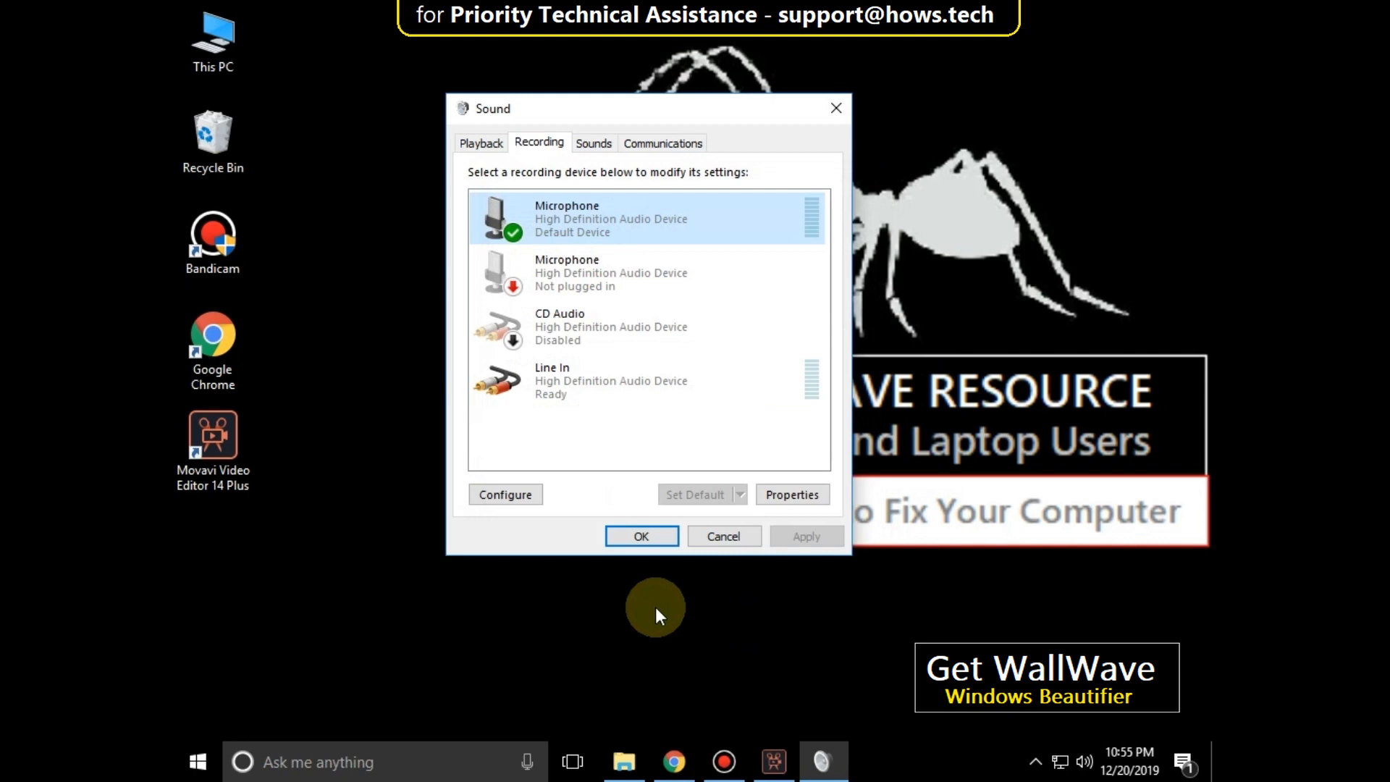
mouse_move(834, 150)
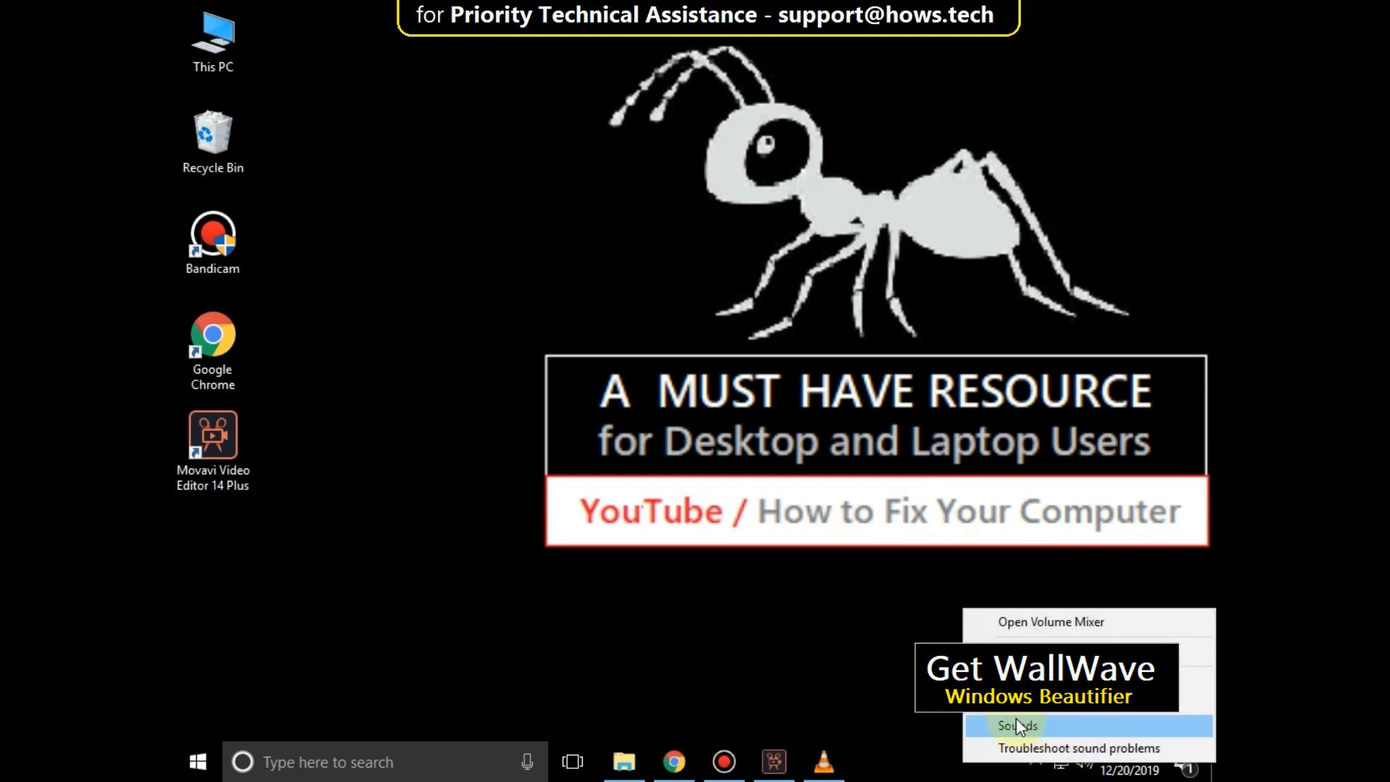
Set communications activity to Do nothing in the Sound dialog and save
left_click(1018, 726)
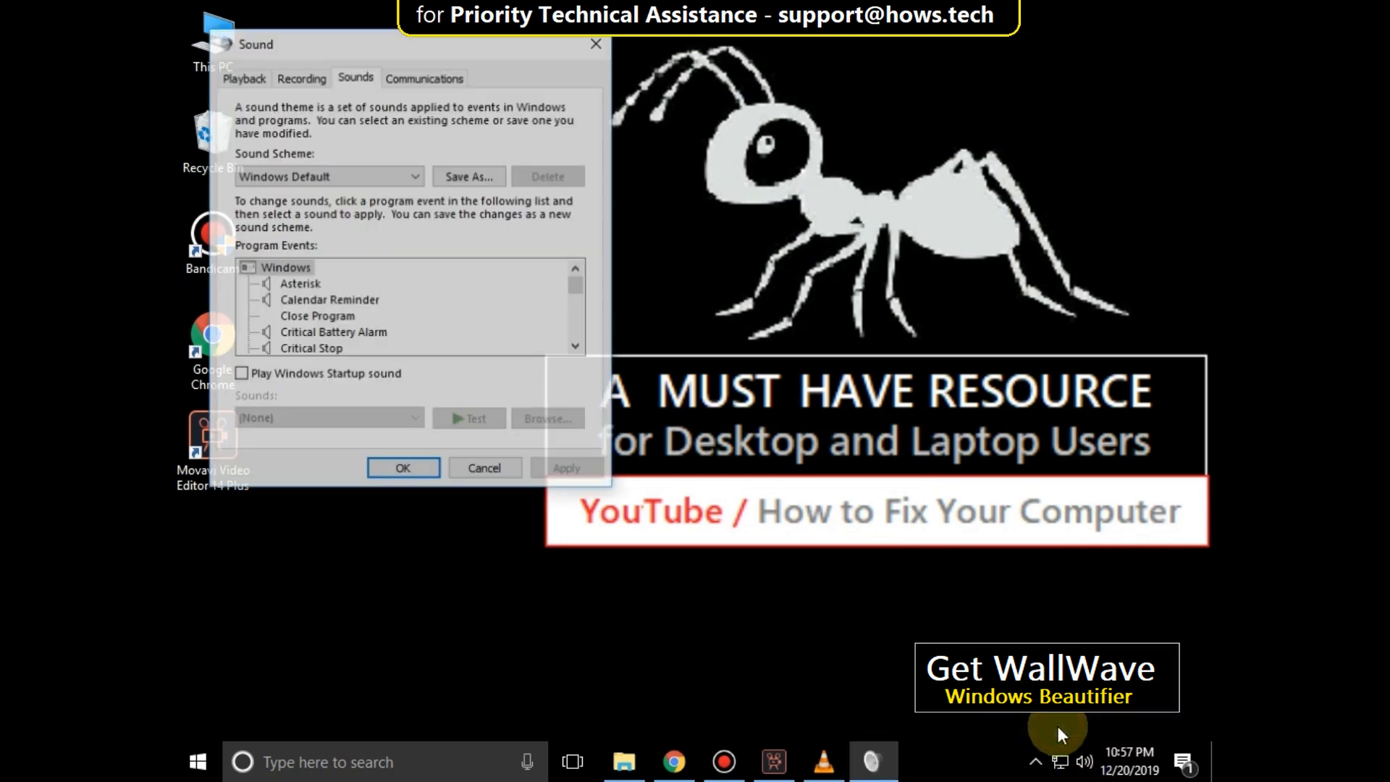
left_click(424, 77)
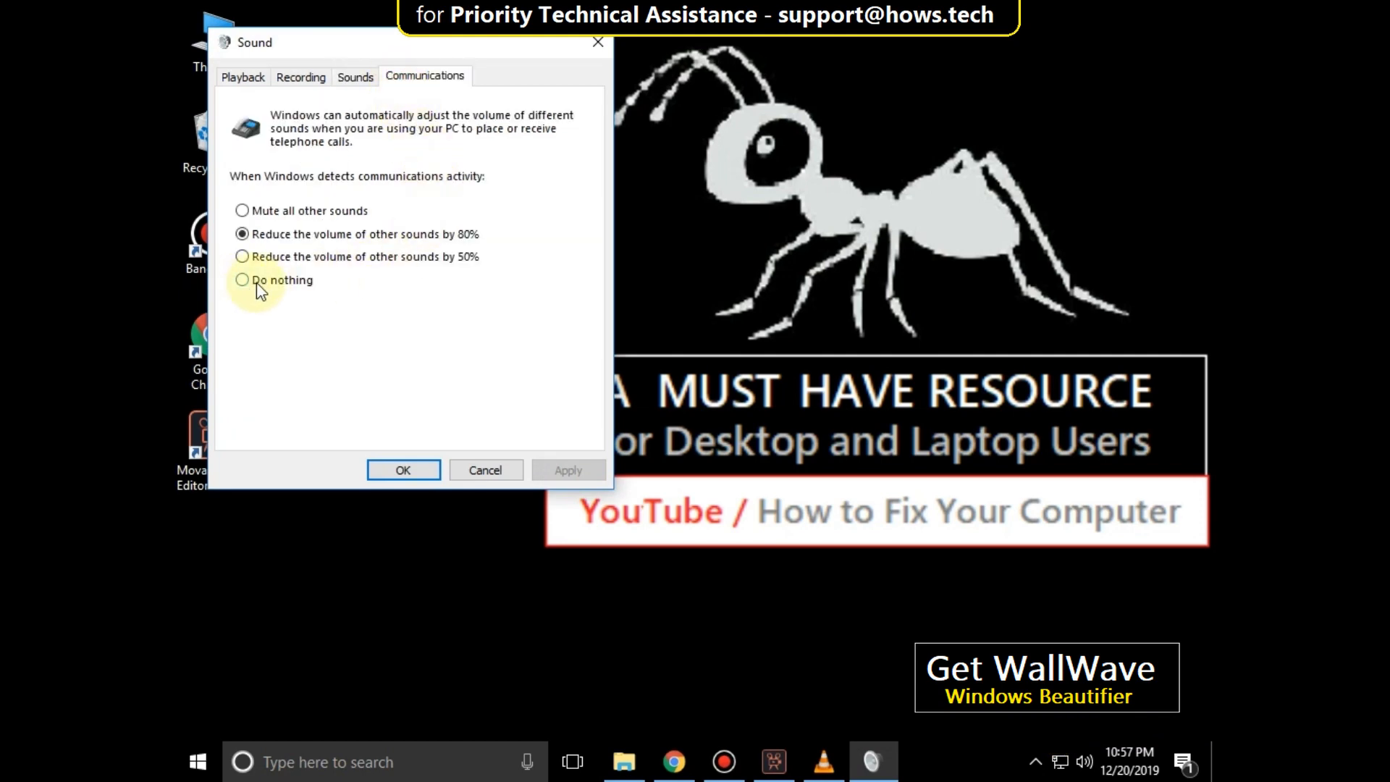
left_click(242, 280)
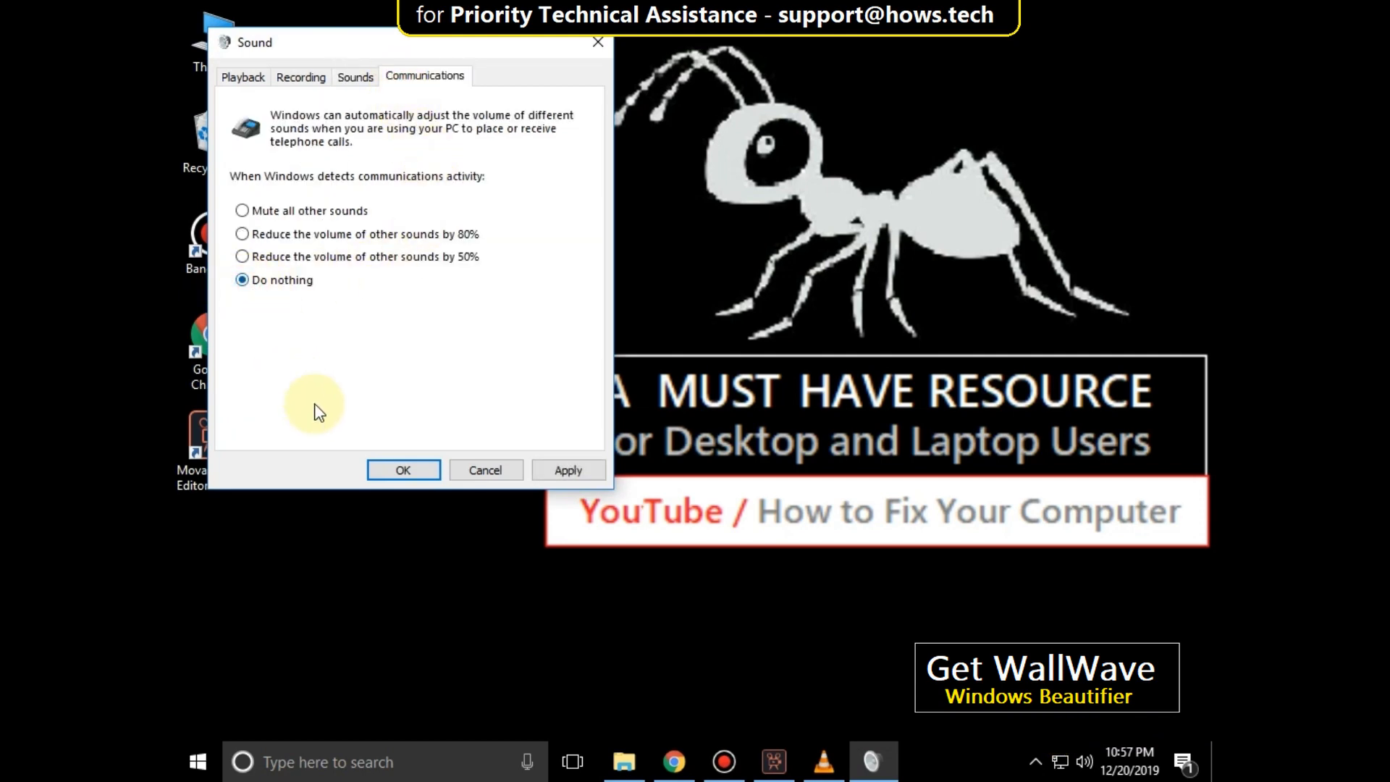
left_click(403, 470)
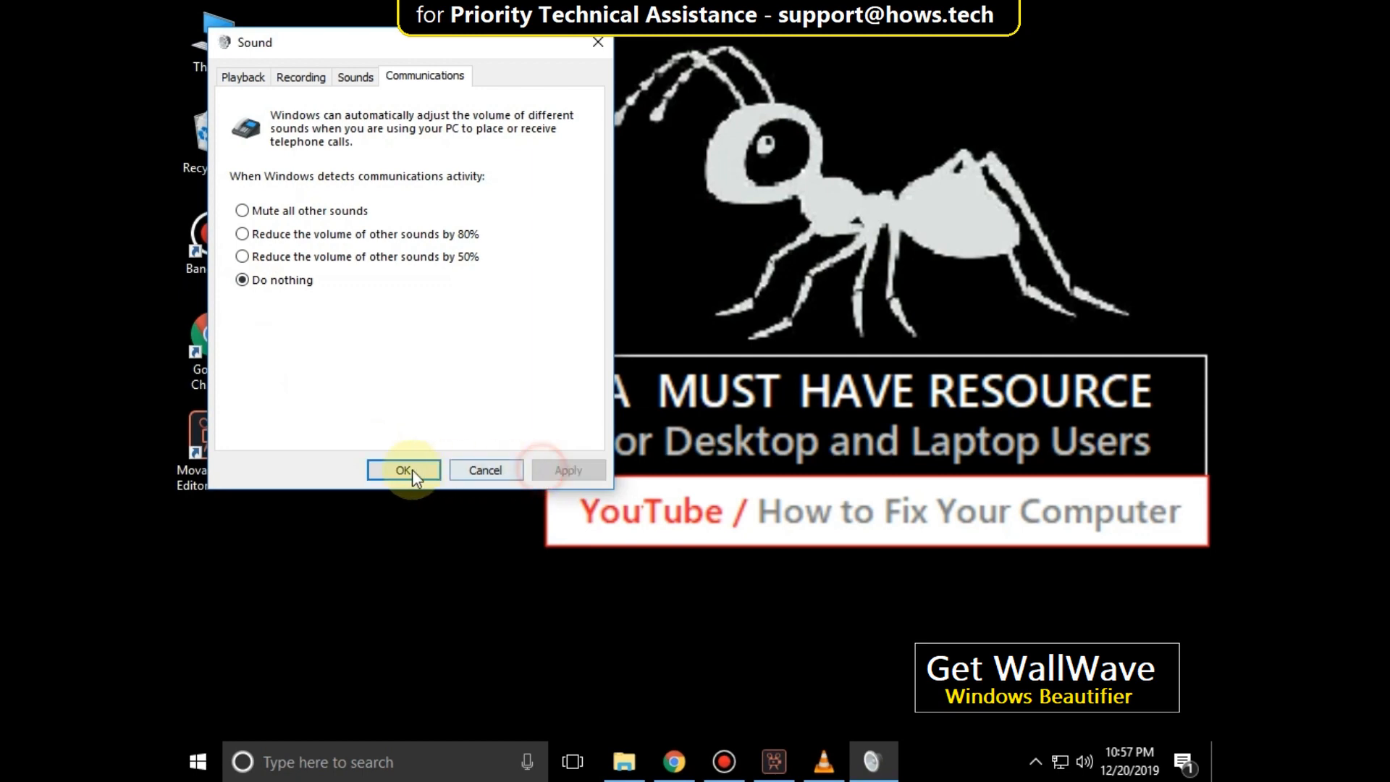
left_click(404, 470)
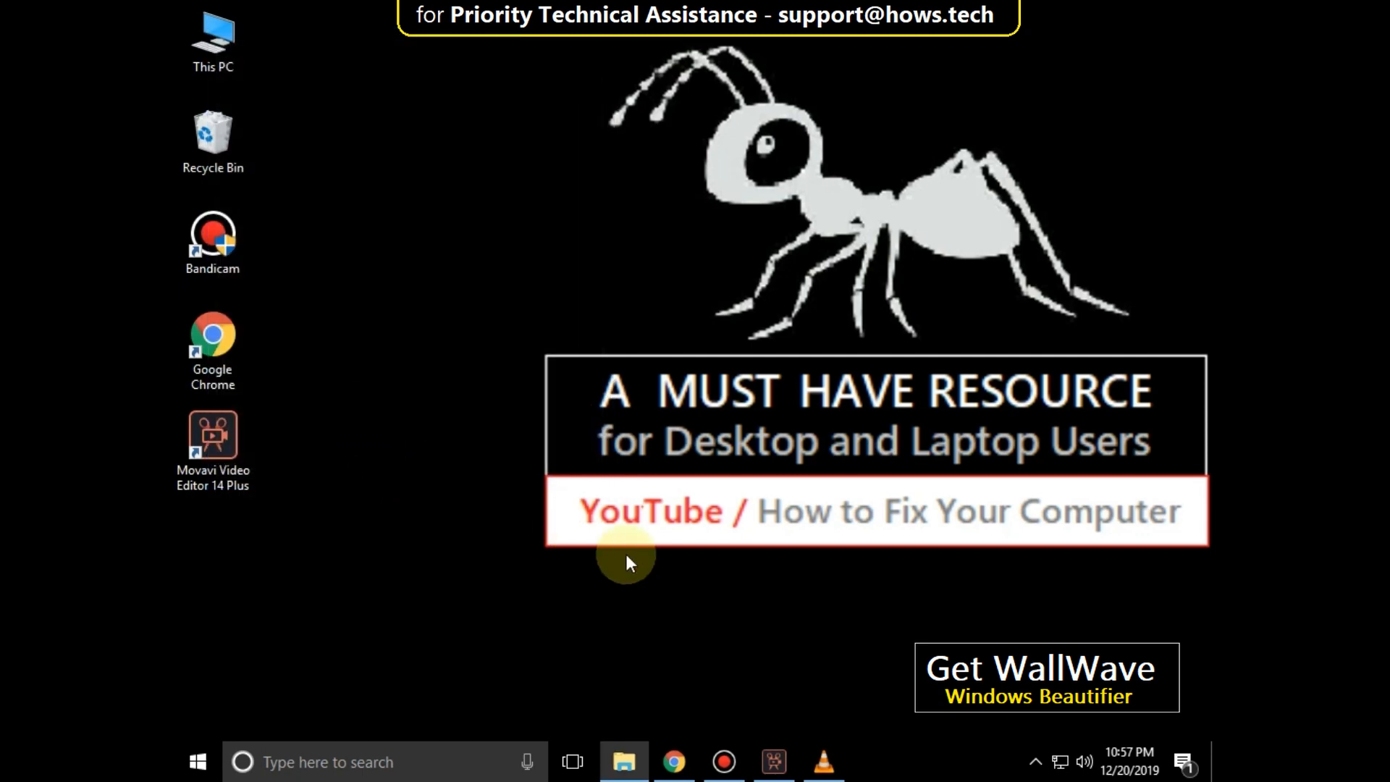
Search for 'settings' from the taskbar and open the Settings app
left_click(292, 781)
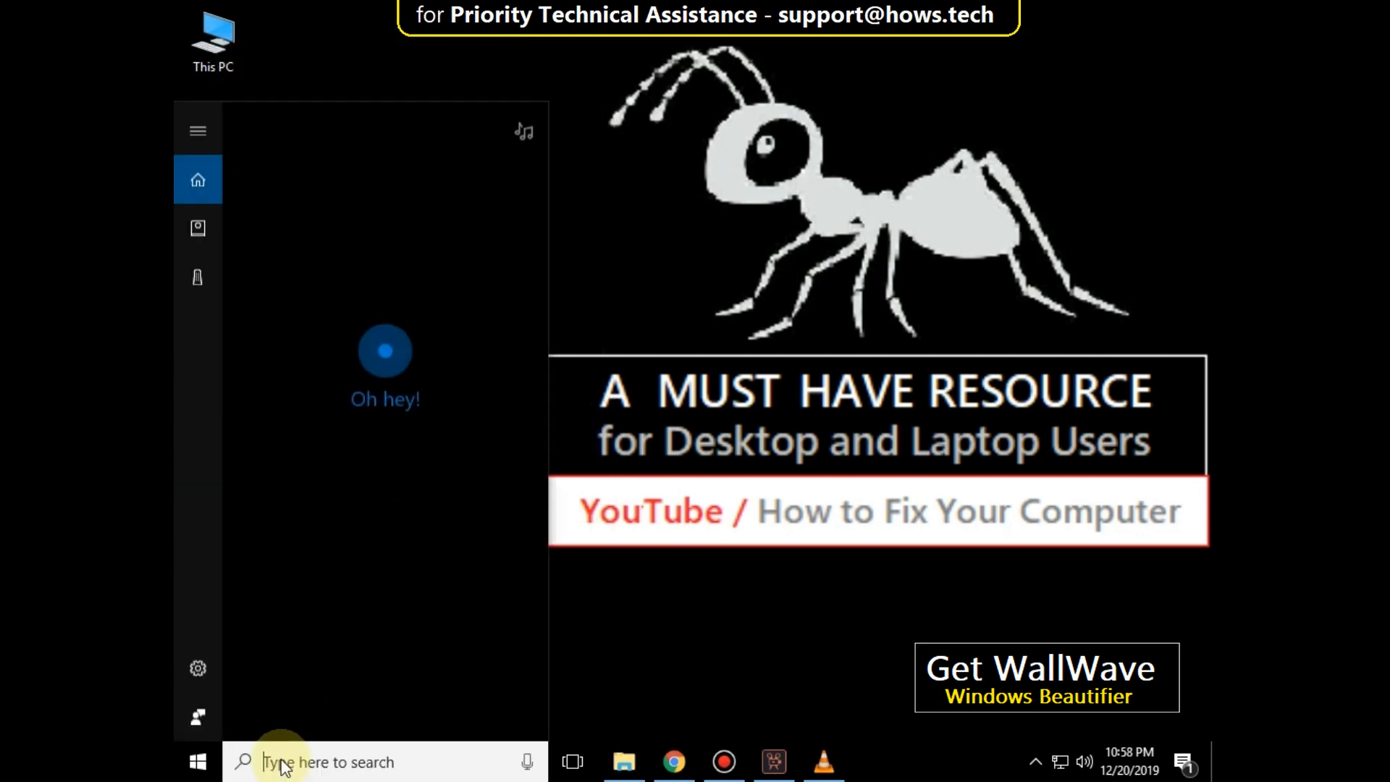
type("settings")
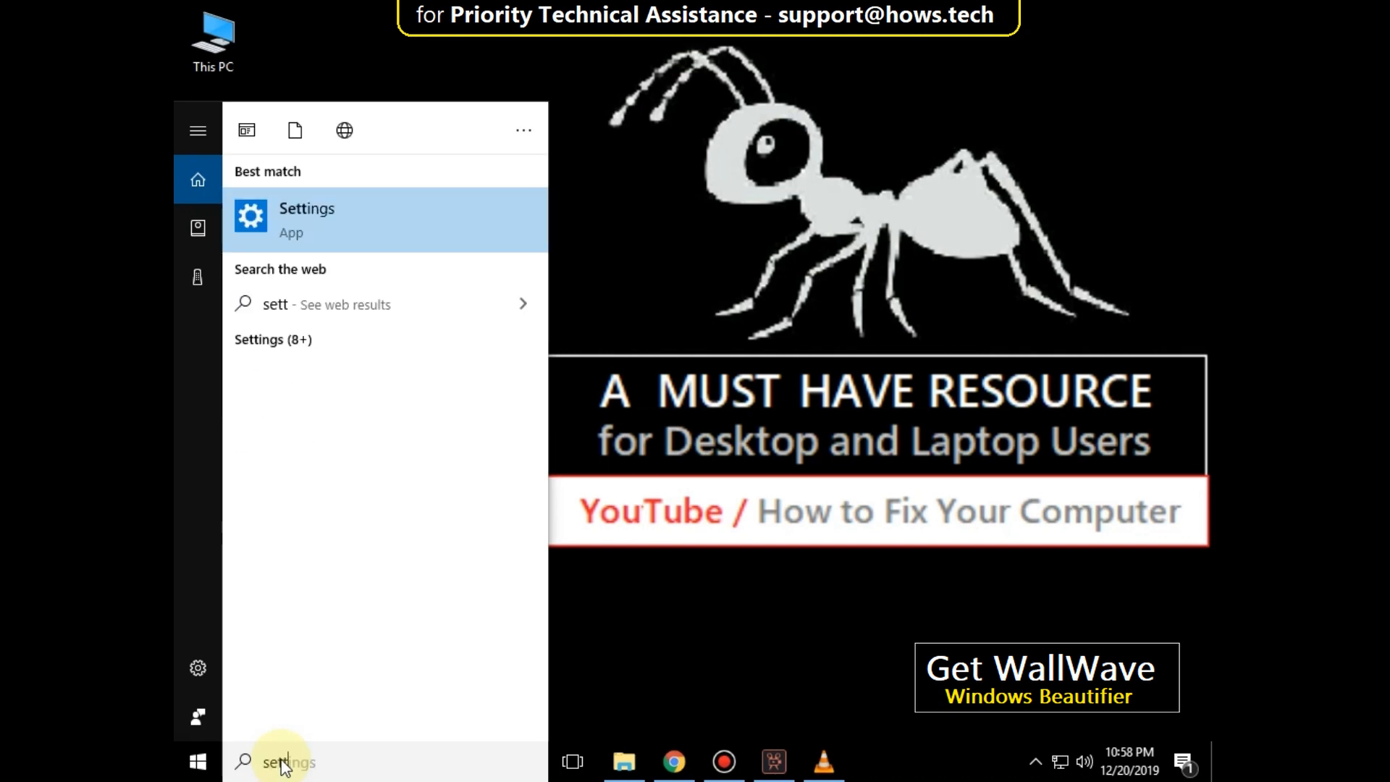
type("ing")
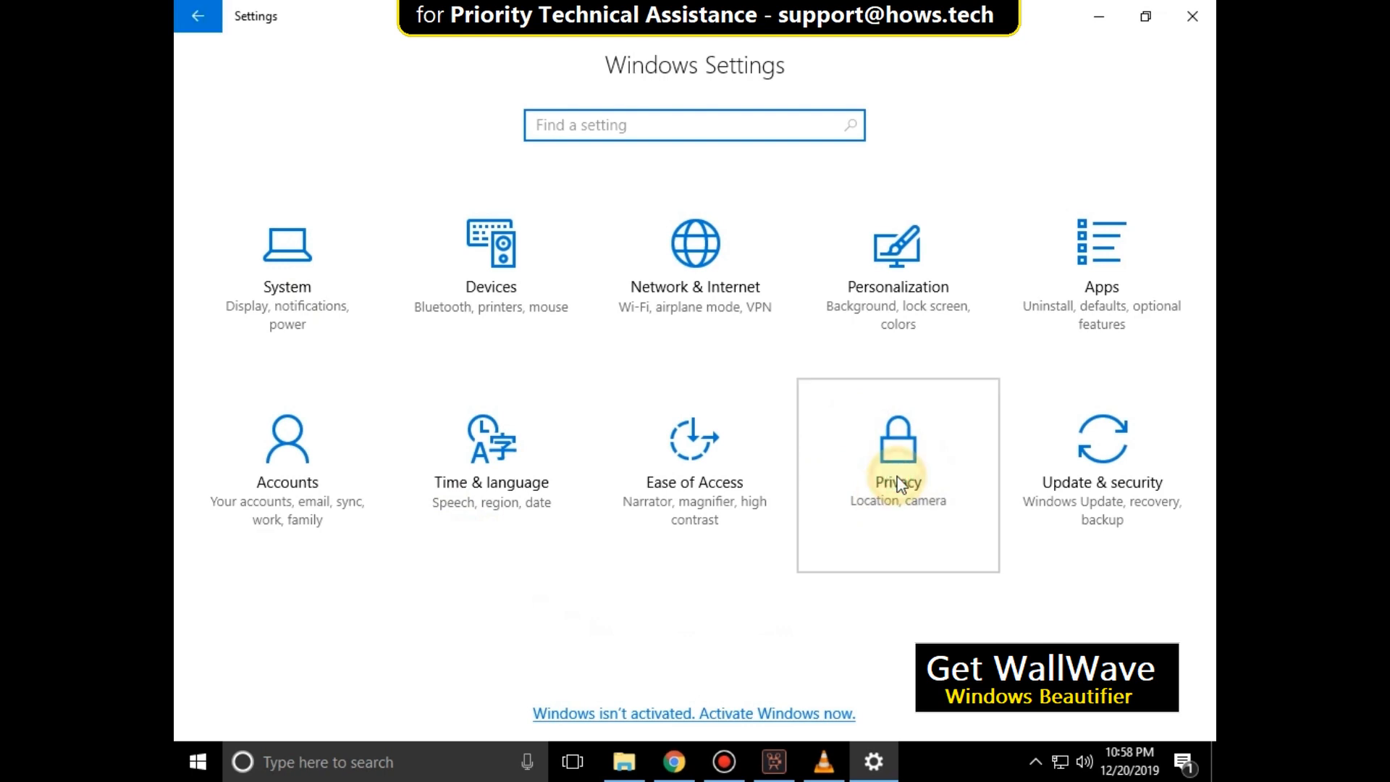
Open Privacy > Microphone settings, then bring up the Start menu's restart option
left_click(897, 481)
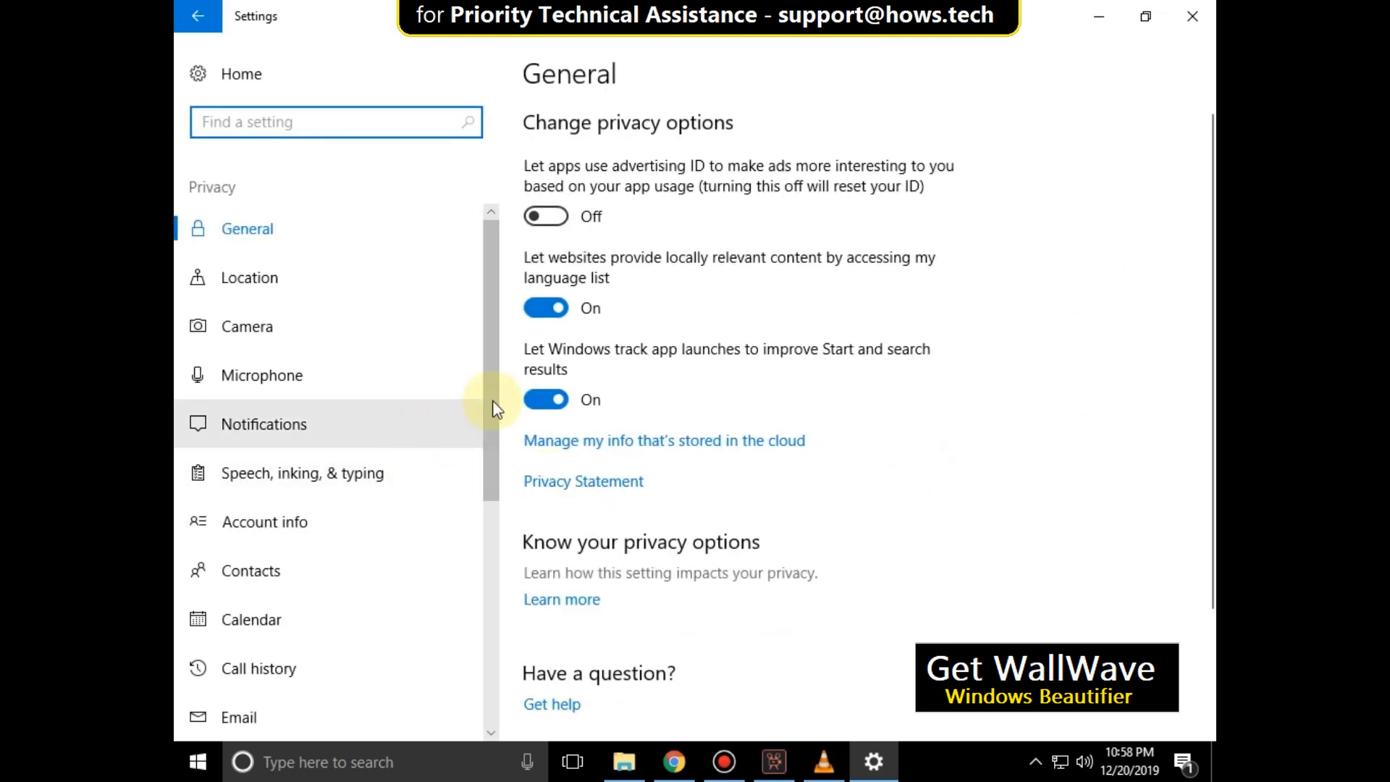
mouse_move(292, 382)
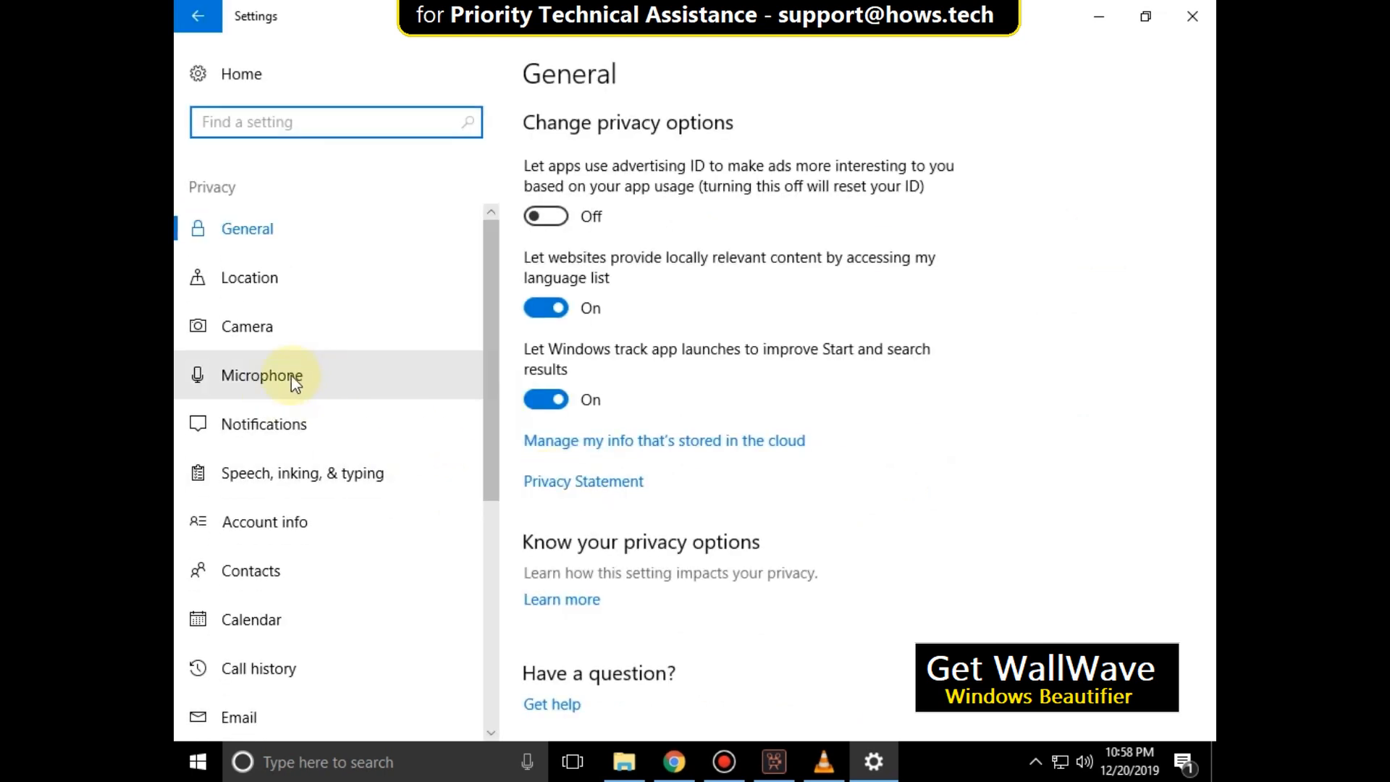
left_click(262, 376)
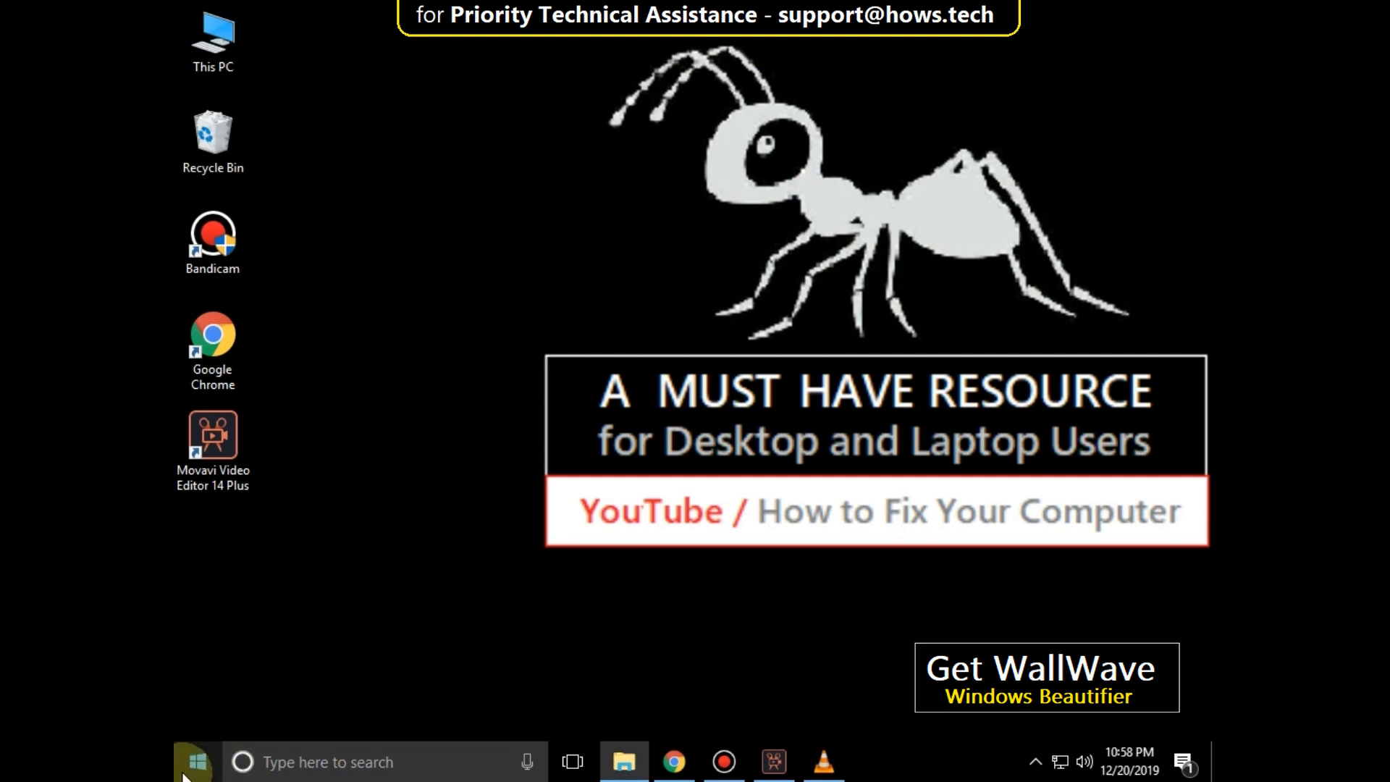
left_click(193, 762)
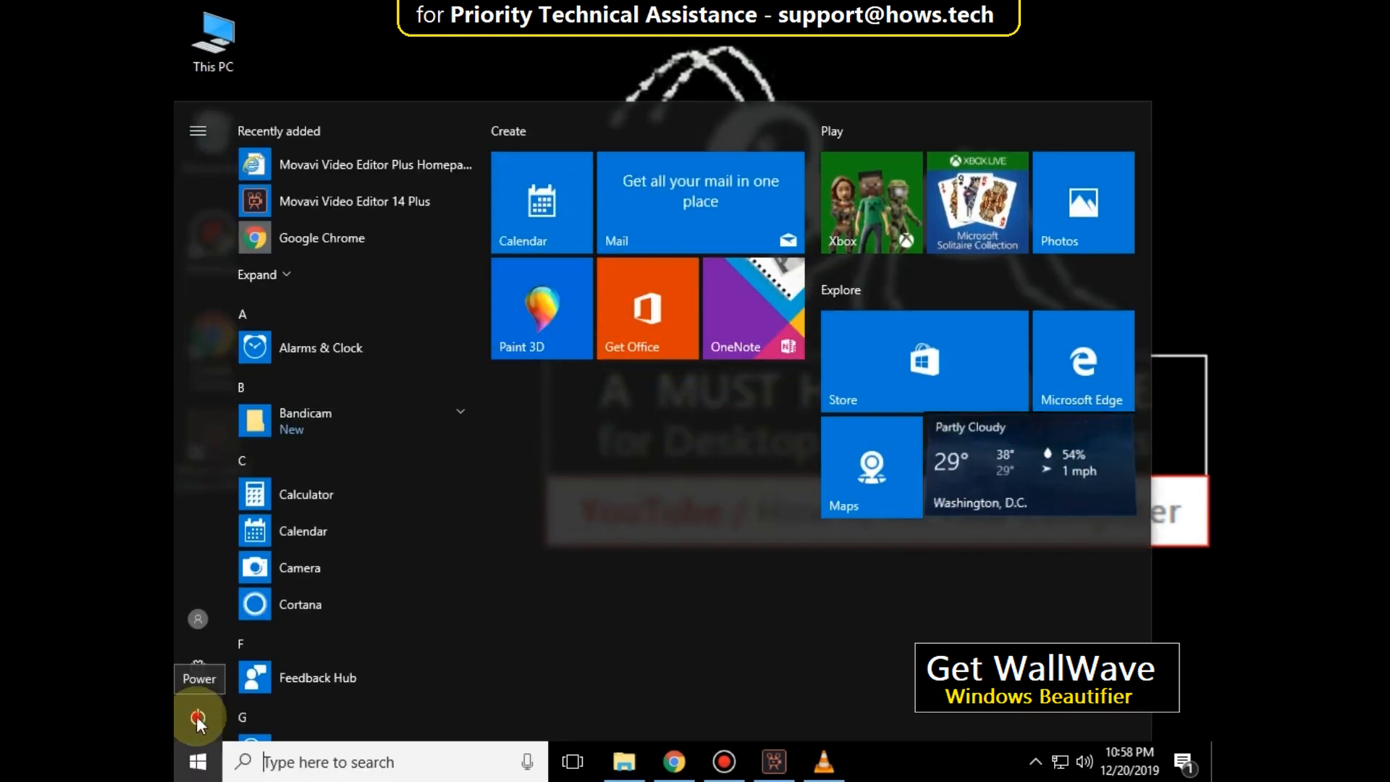
left_click(198, 718)
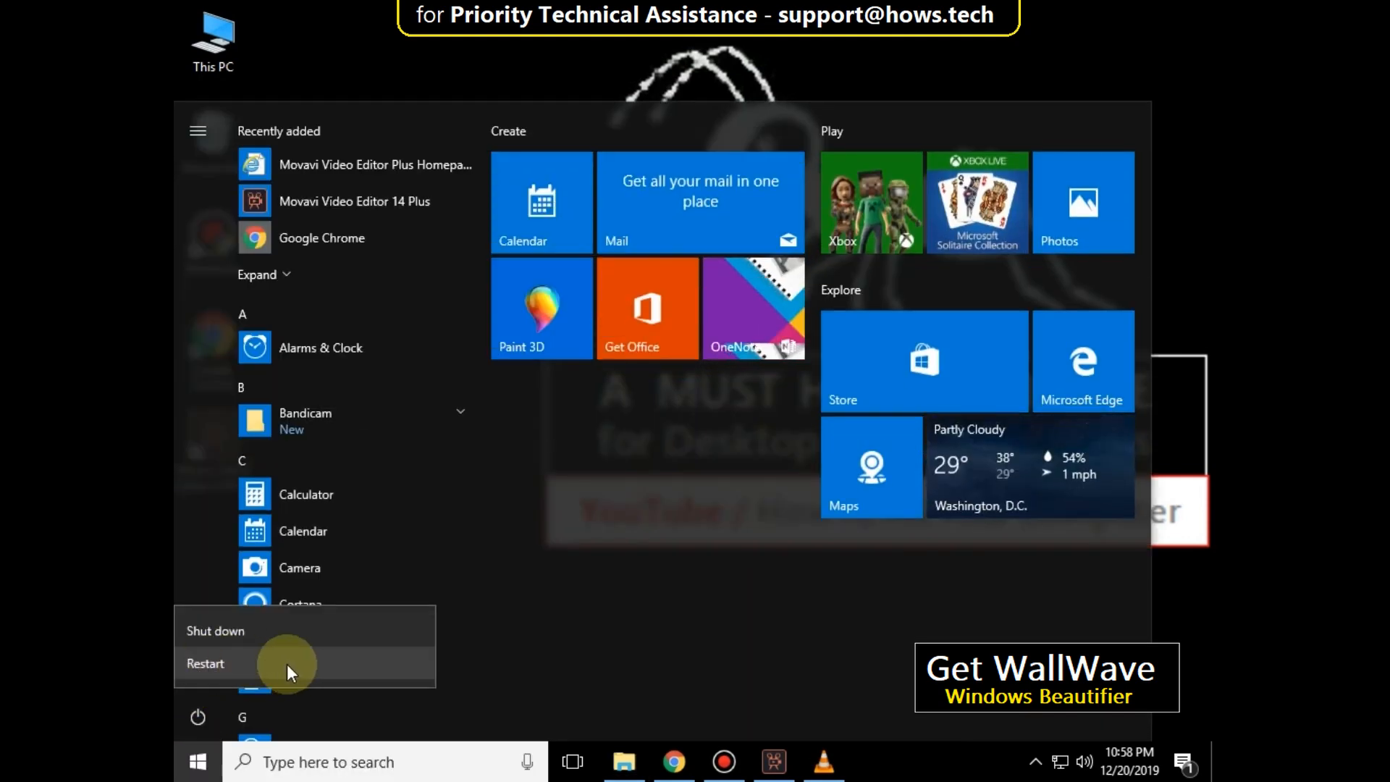